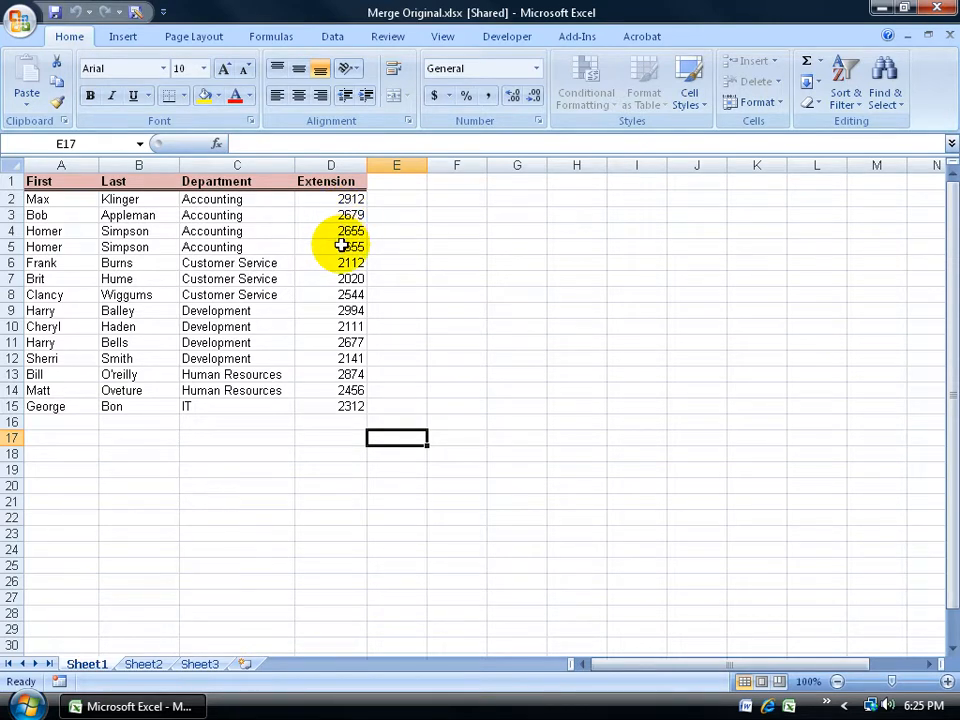
# Step: Review the employee list: Accounting, Customer Service and IT entries and their extensions
pyautogui.click(236, 216)
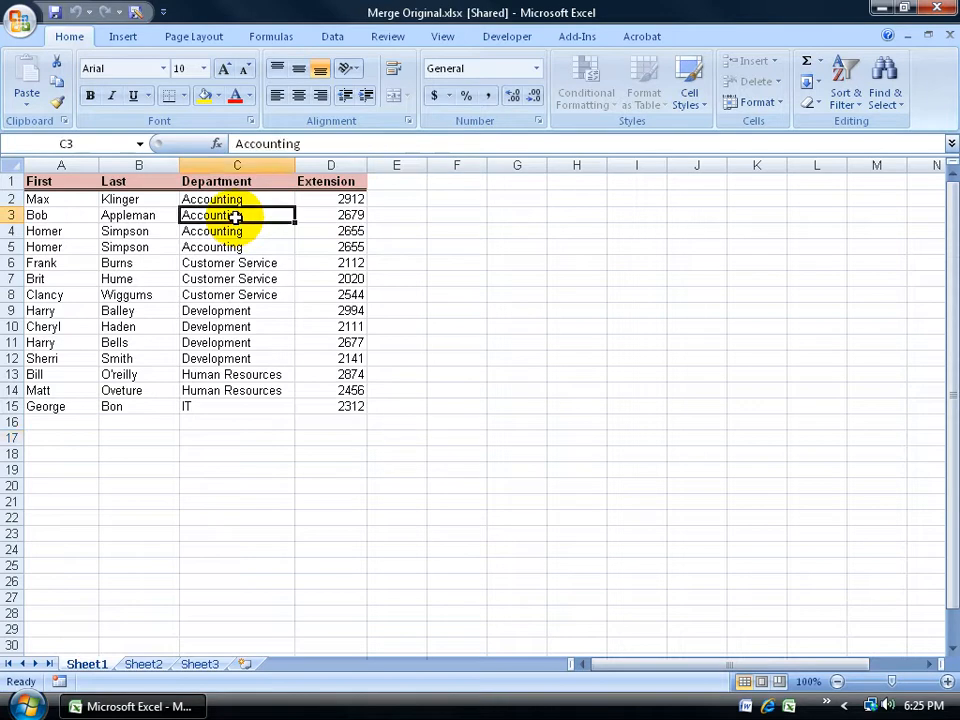
pyautogui.click(236, 280)
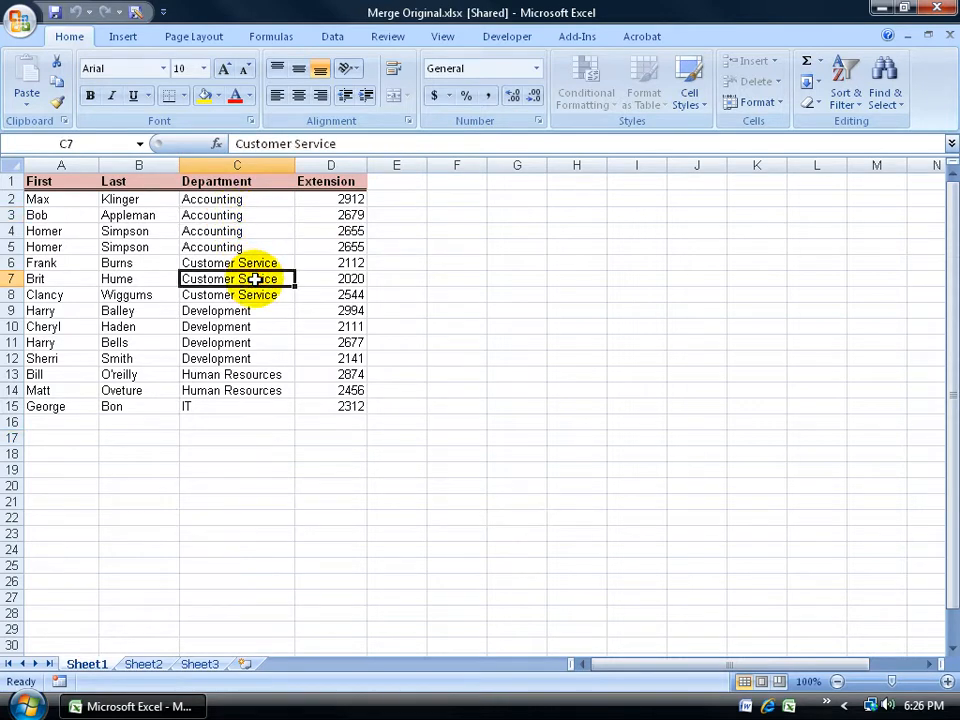
pyautogui.moveTo(252, 326)
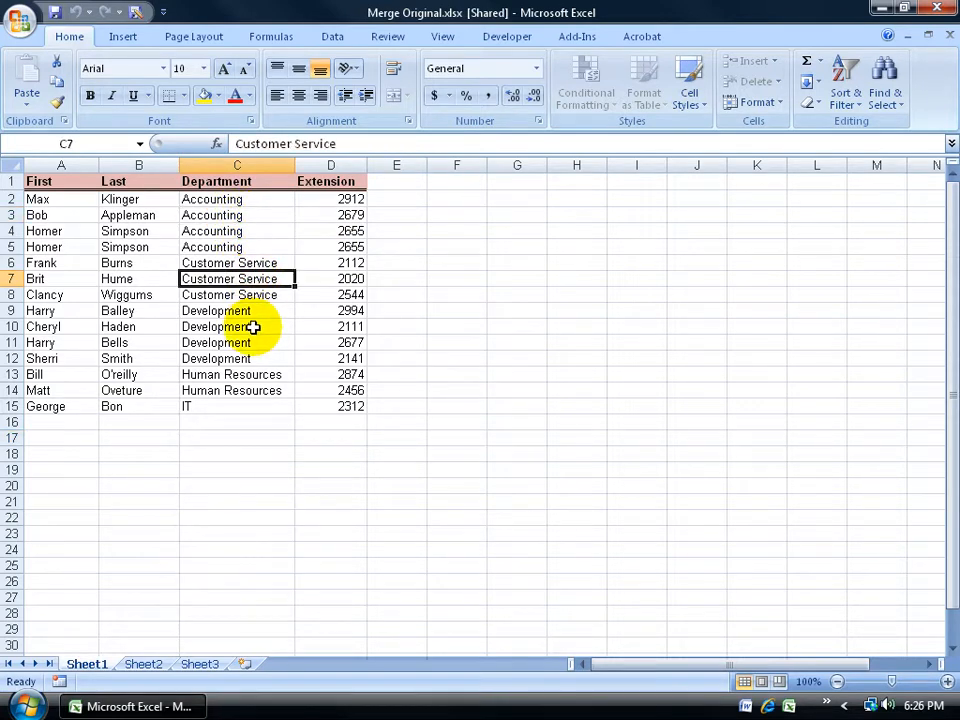
pyautogui.moveTo(420, 28)
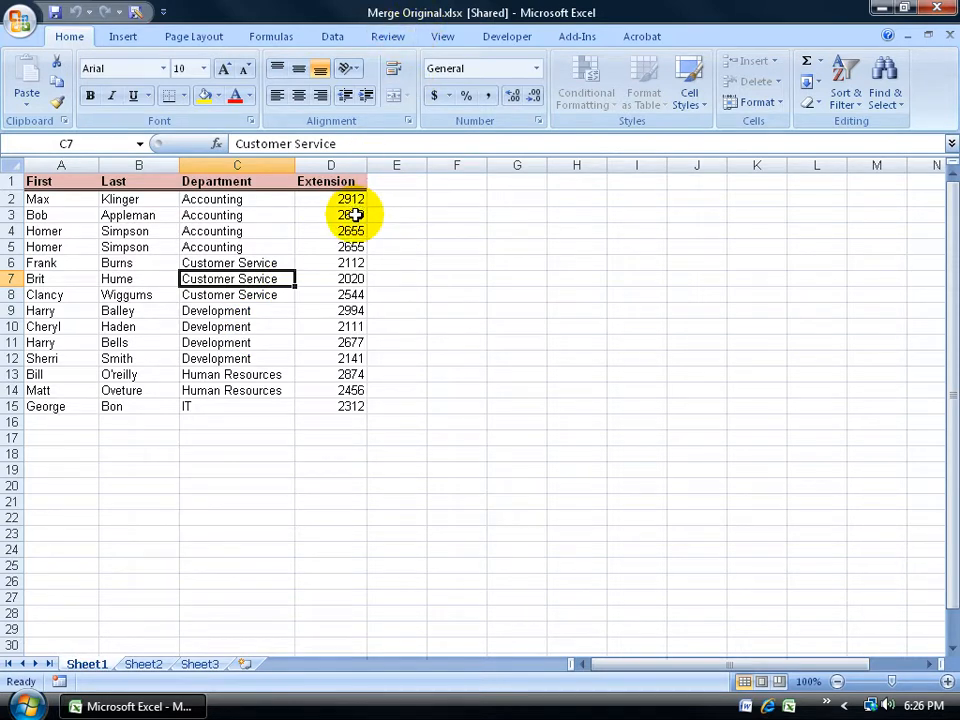
pyautogui.click(330, 214)
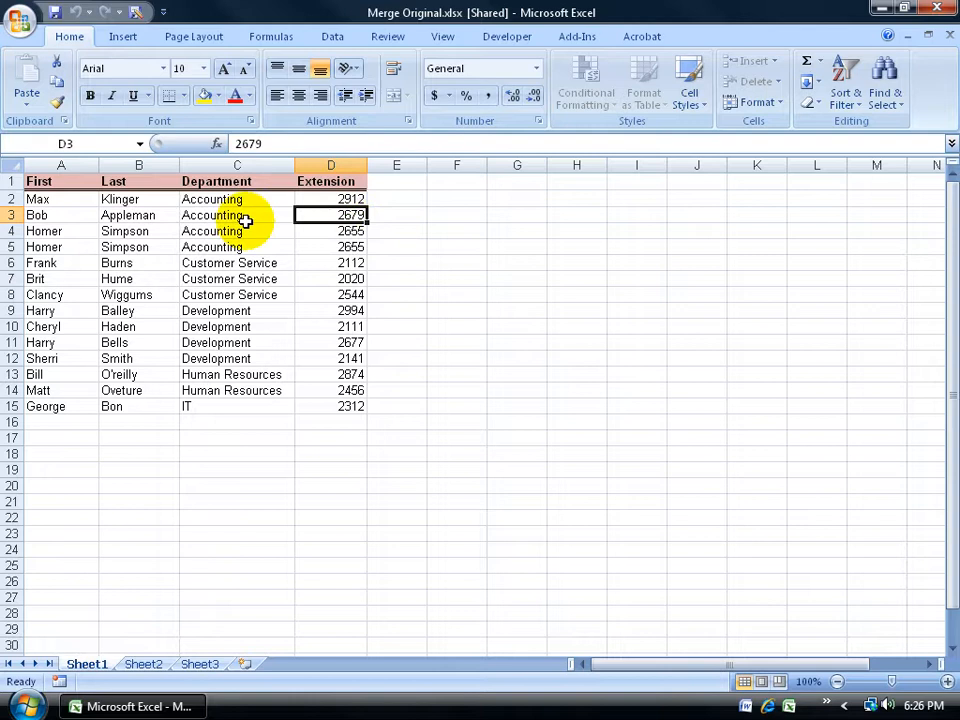
pyautogui.click(236, 216)
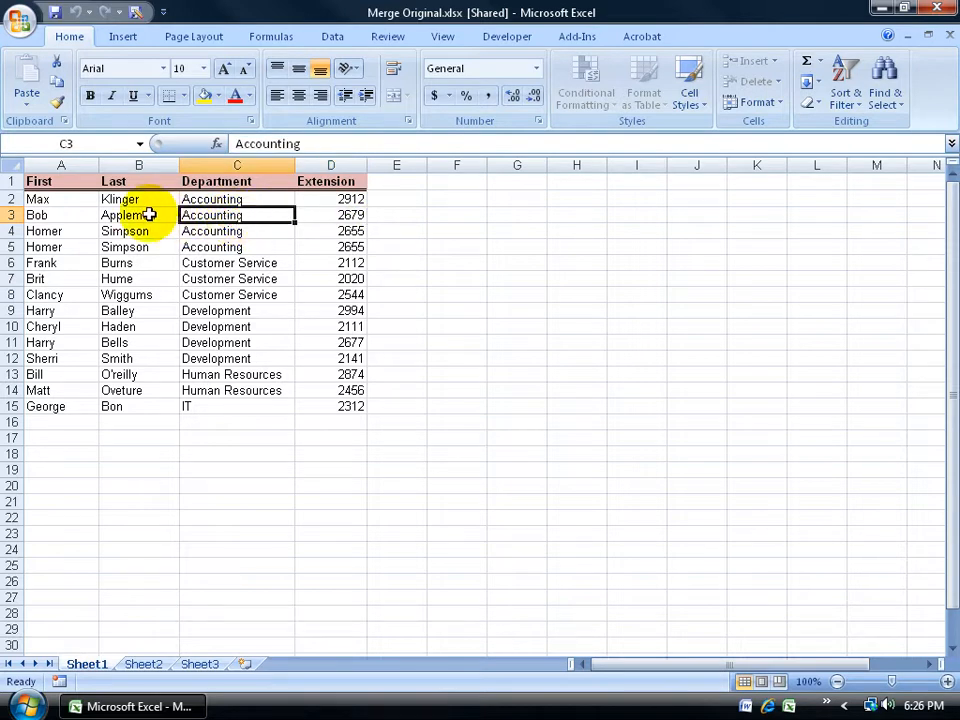
pyautogui.click(138, 214)
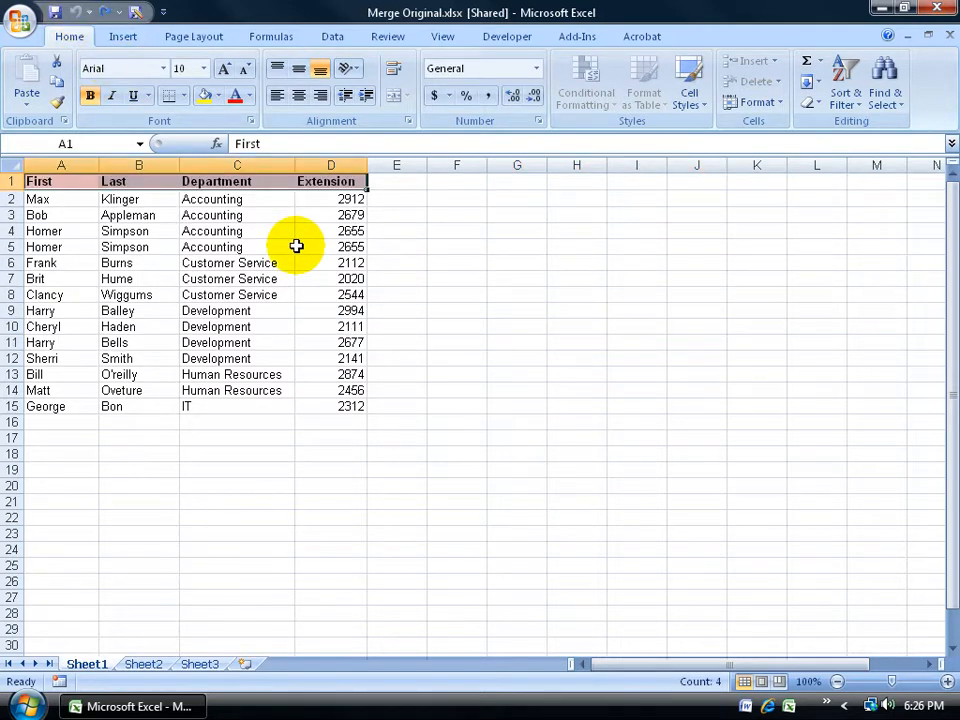
pyautogui.moveTo(244, 312)
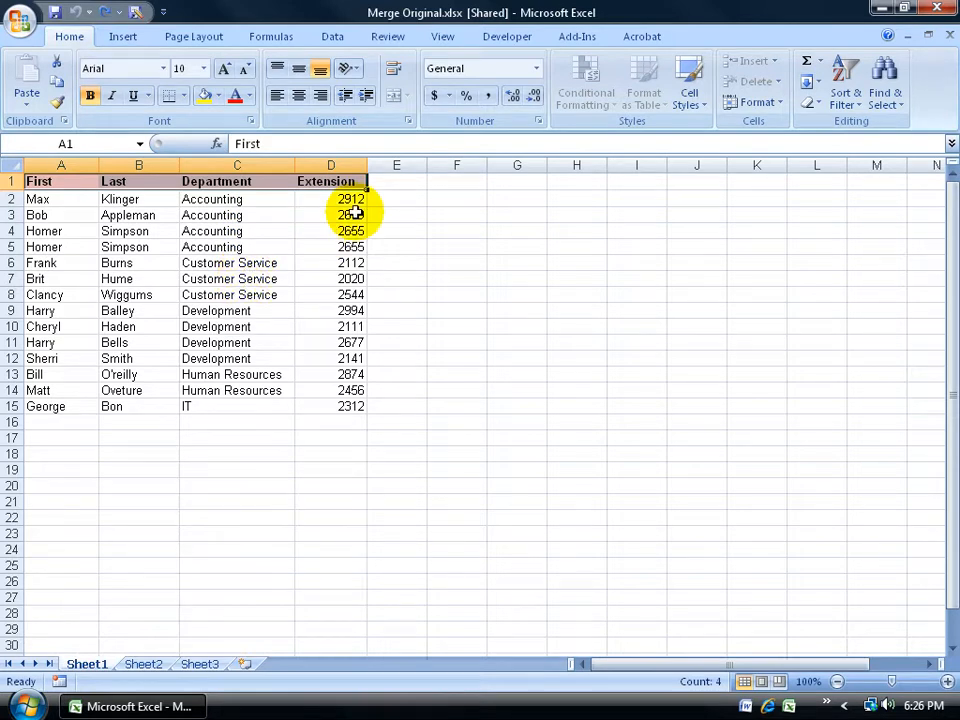
pyautogui.click(236, 294)
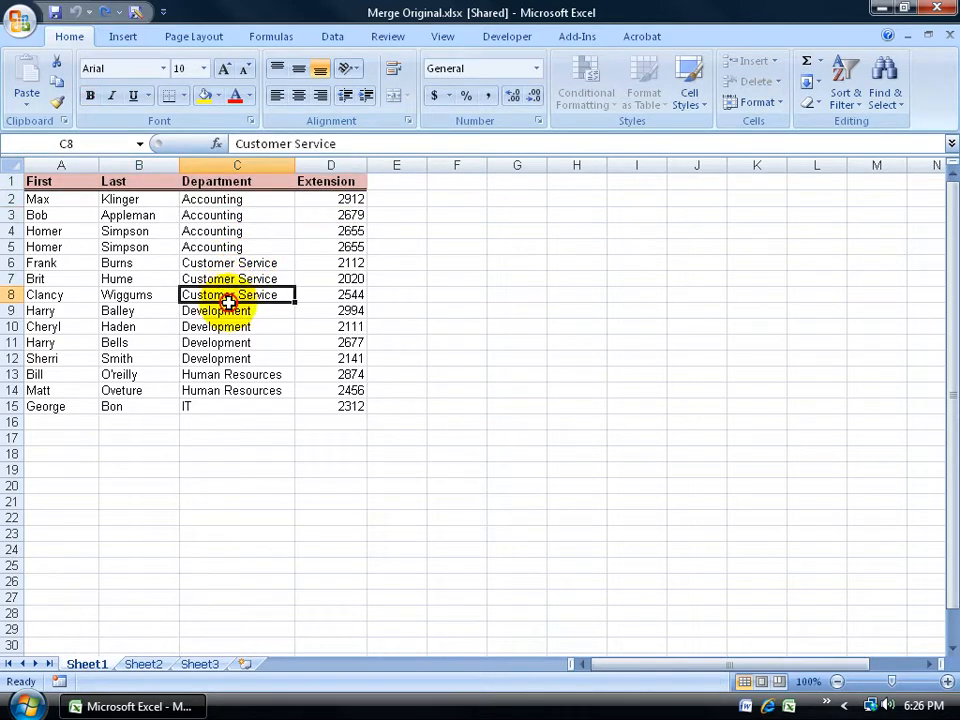
pyautogui.click(236, 406)
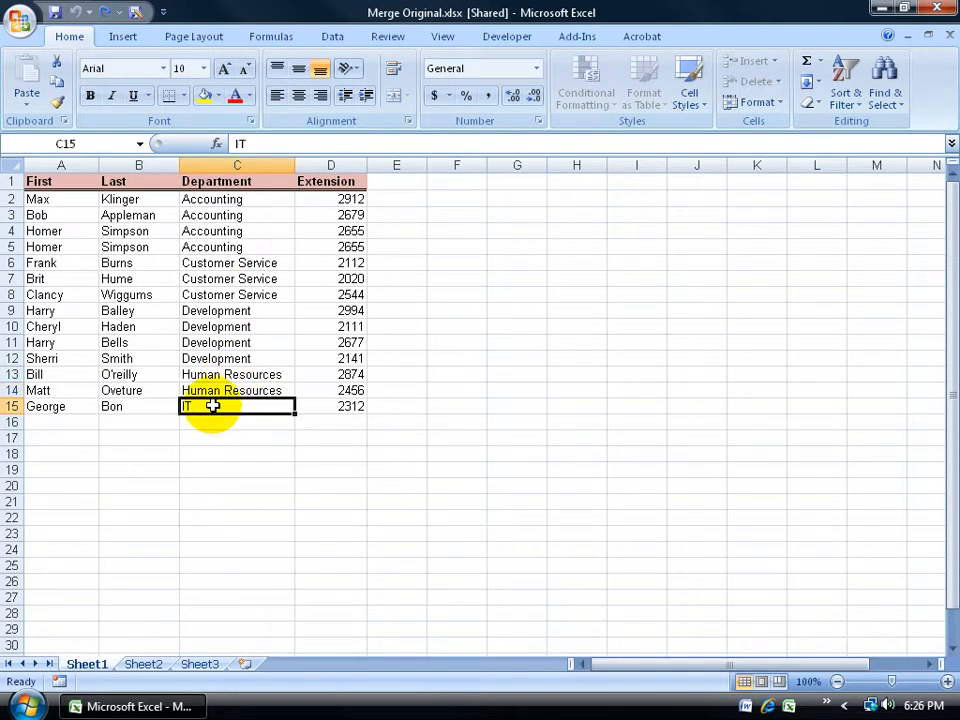
pyautogui.moveTo(438, 24)
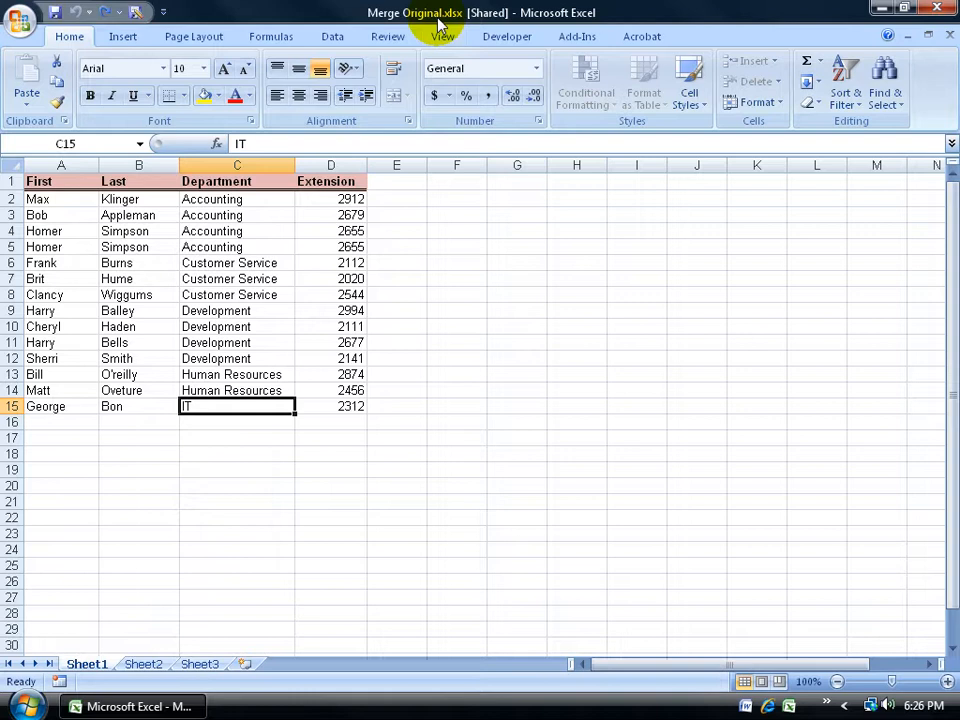
pyautogui.moveTo(518, 300)
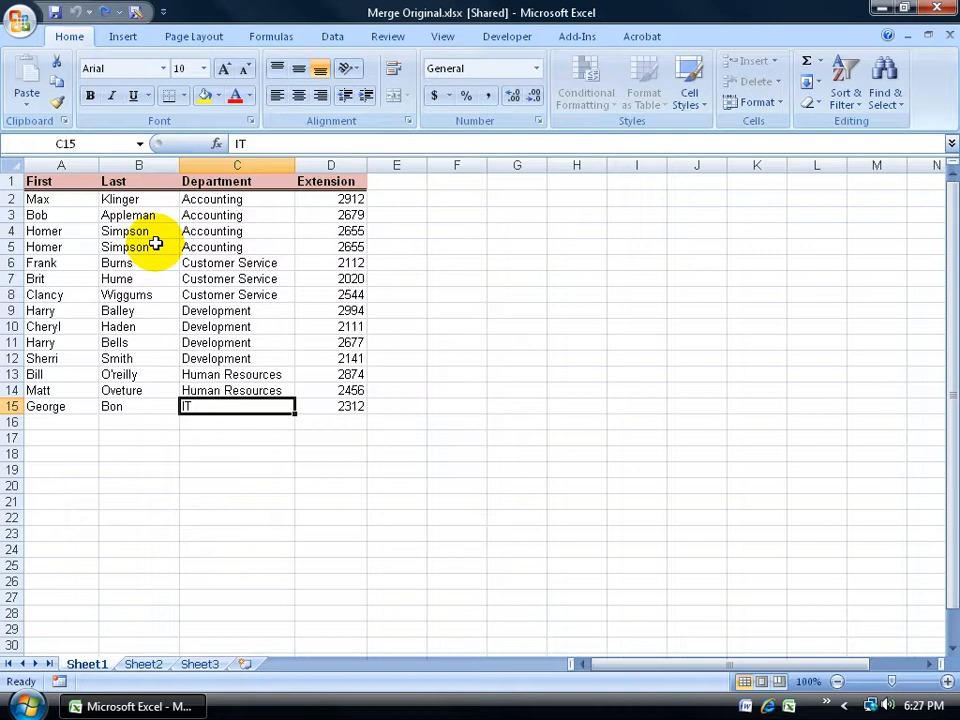
pyautogui.moveTo(388, 36)
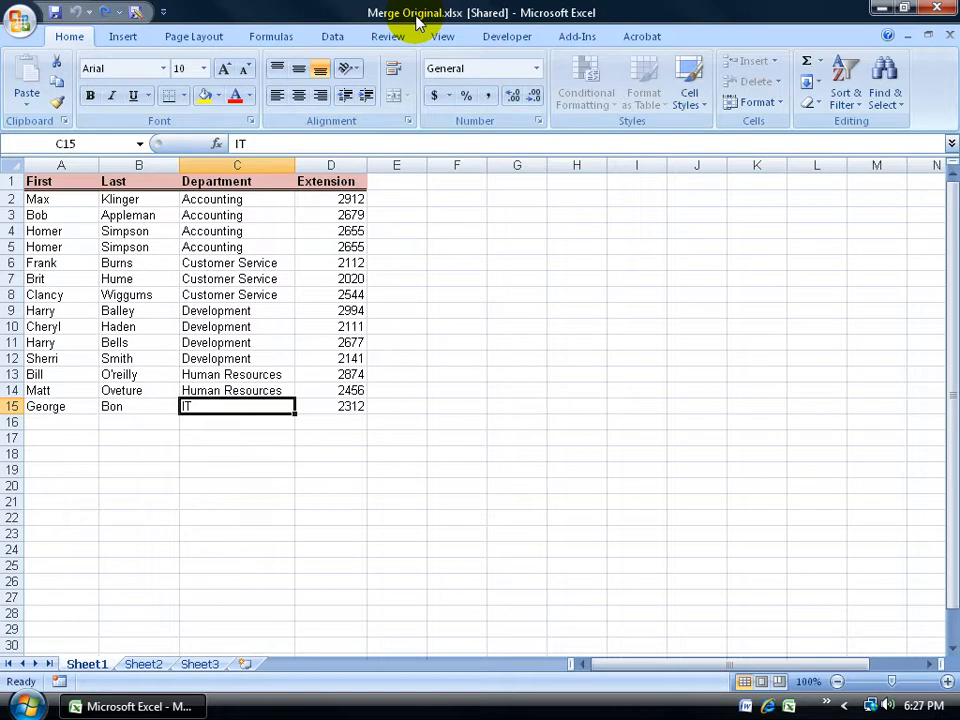
pyautogui.moveTo(490, 22)
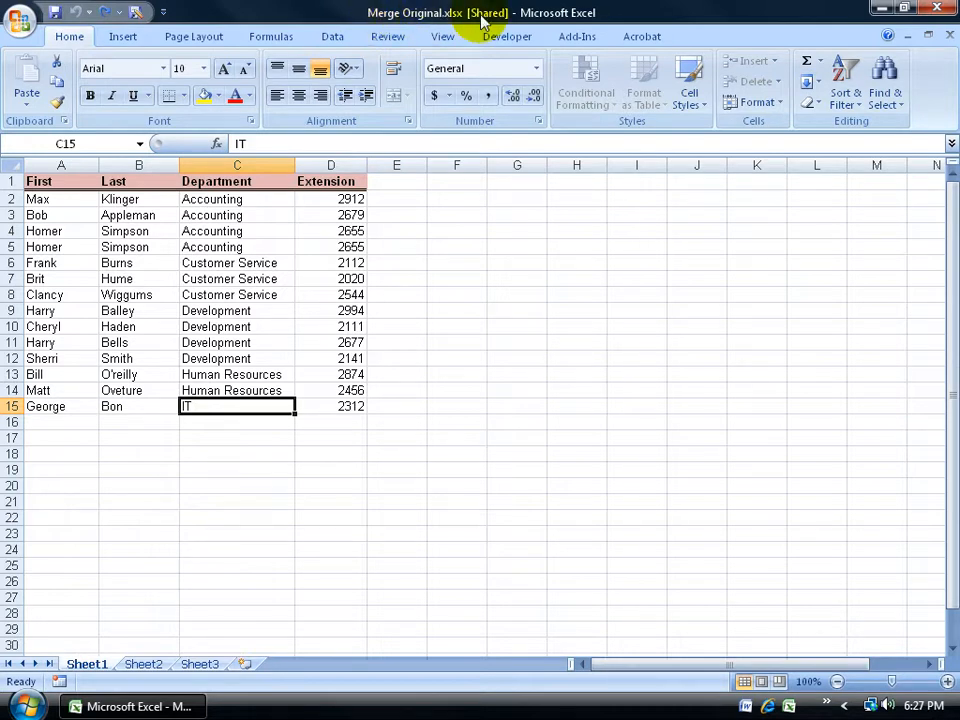
pyautogui.moveTo(444, 36)
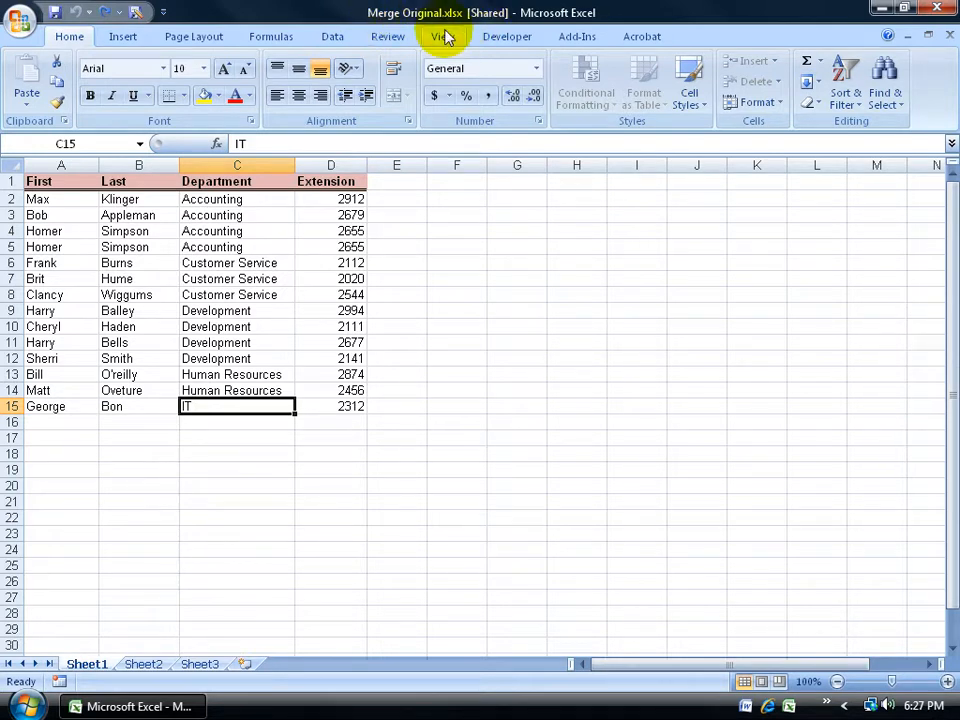
# Step: Bring up the Share Workbook settings from the Review tools to confirm multi-user editing
pyautogui.click(388, 36)
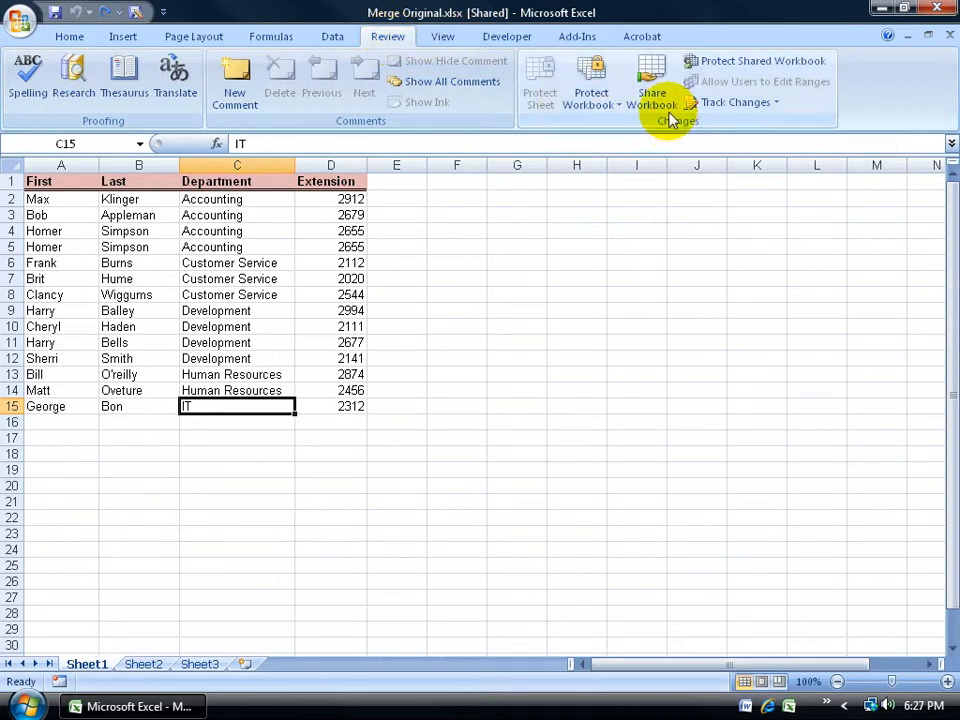
pyautogui.click(652, 80)
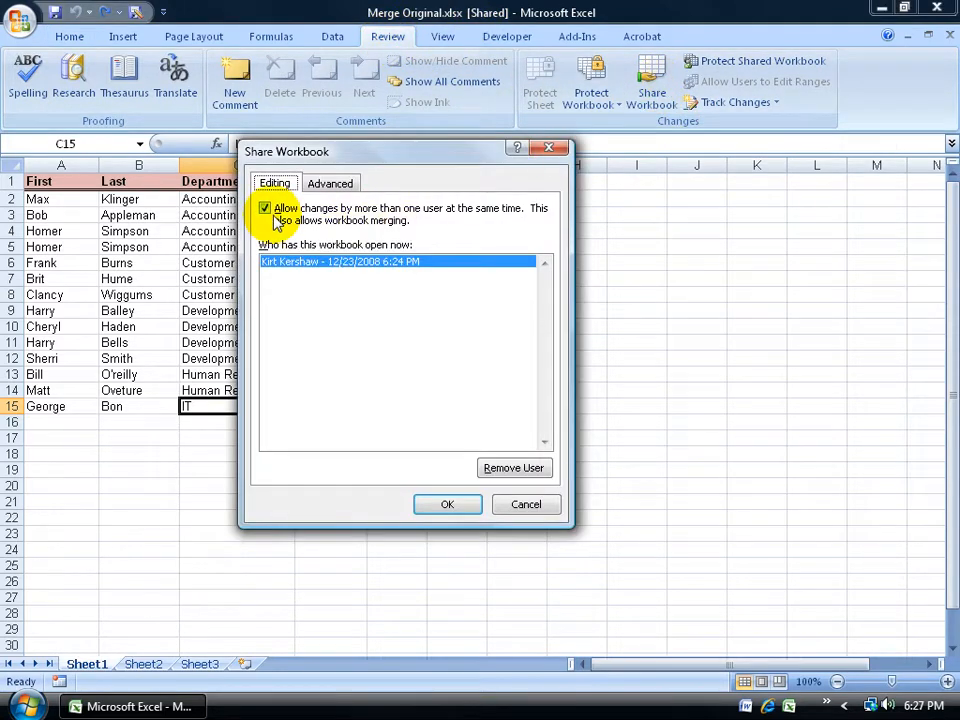
pyautogui.moveTo(448, 88)
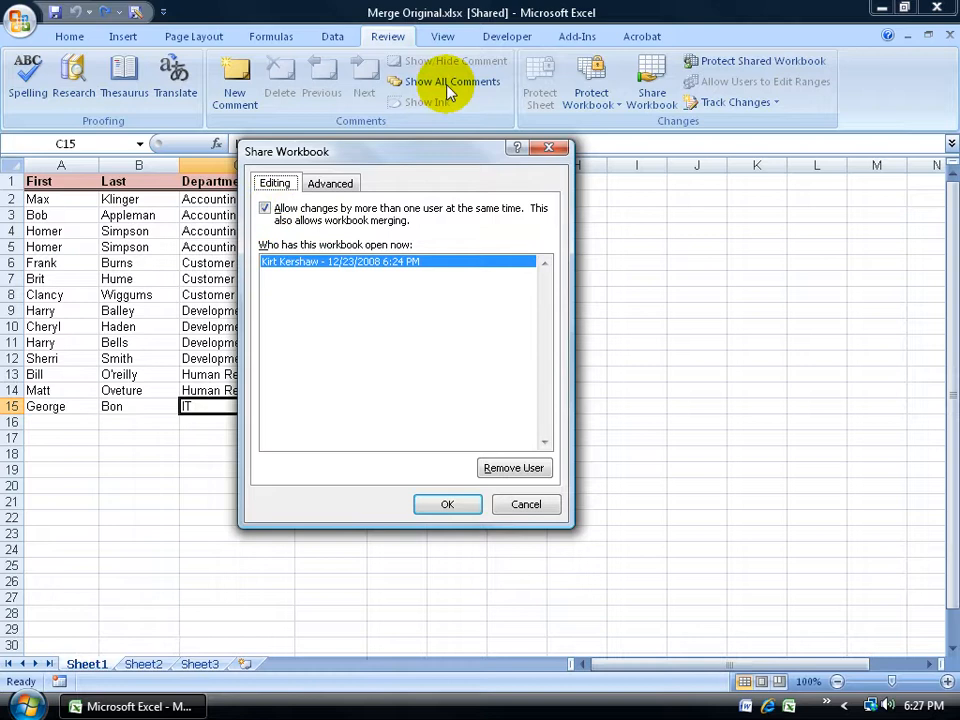
pyautogui.moveTo(490, 24)
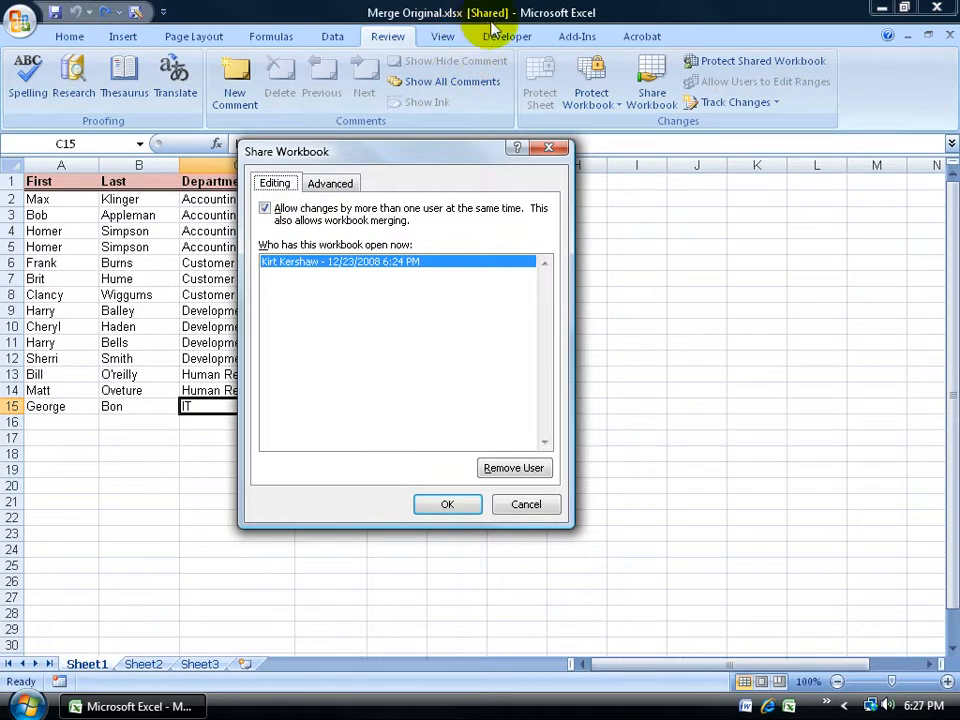
pyautogui.moveTo(500, 124)
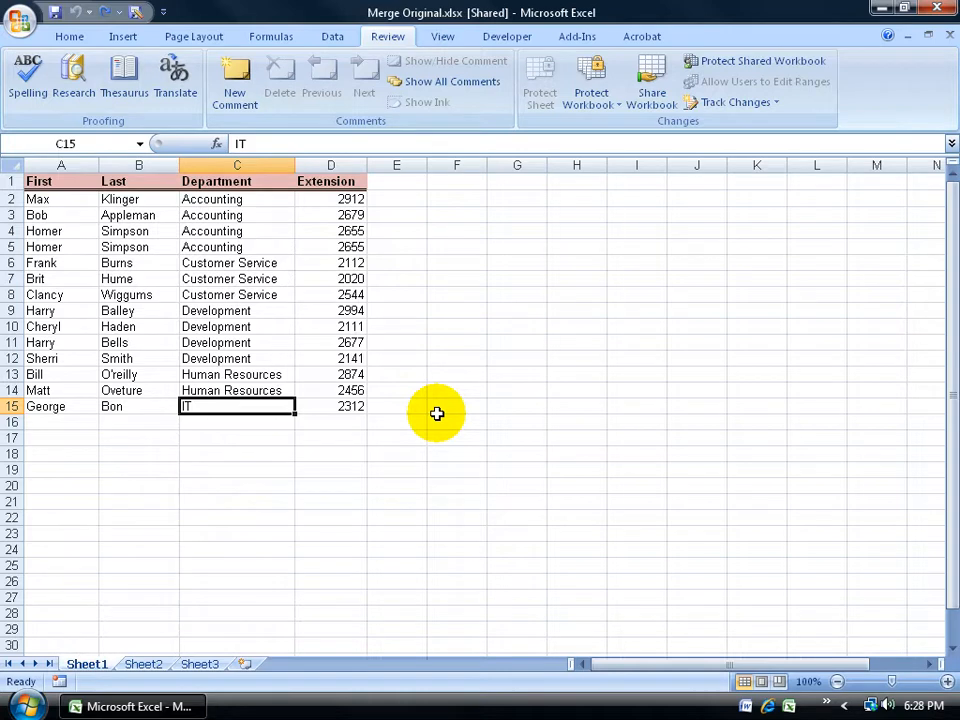
pyautogui.moveTo(150, 42)
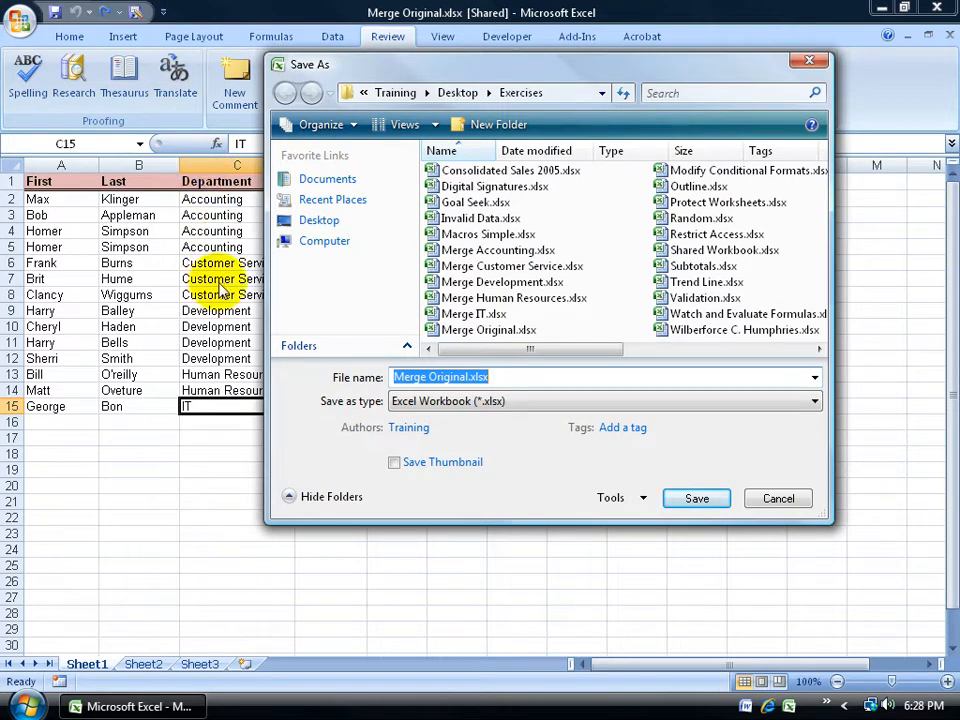
# Step: Save copies of the shared workbook as 1 Accounting and 2 CS
pyautogui.write('1 Acco')
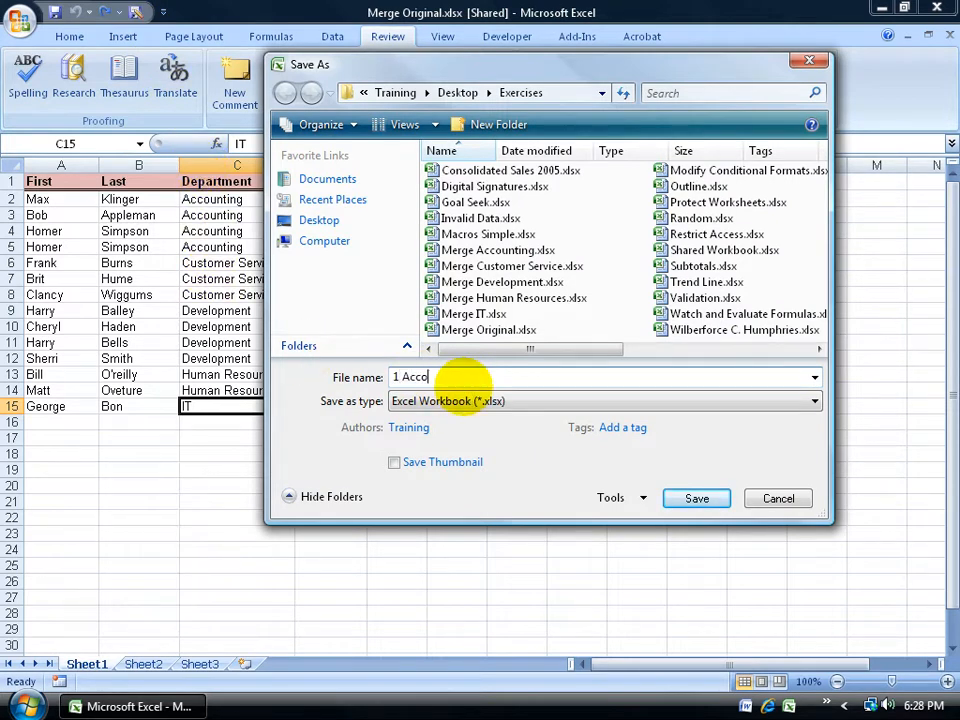
pyautogui.click(696, 498)
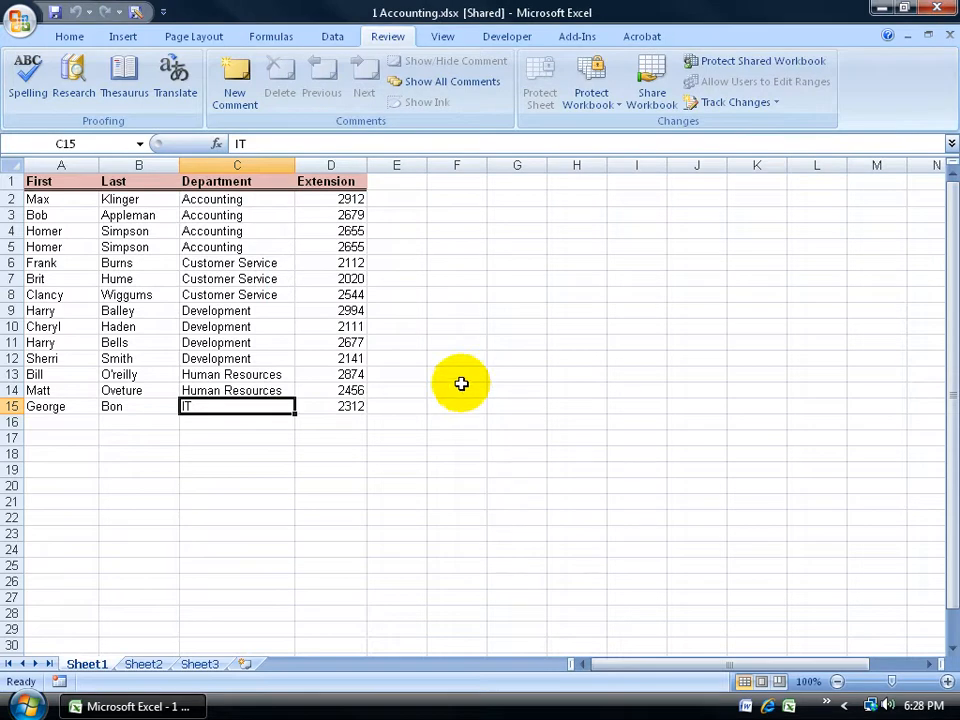
pyautogui.moveTo(456, 24)
pyautogui.write('2')
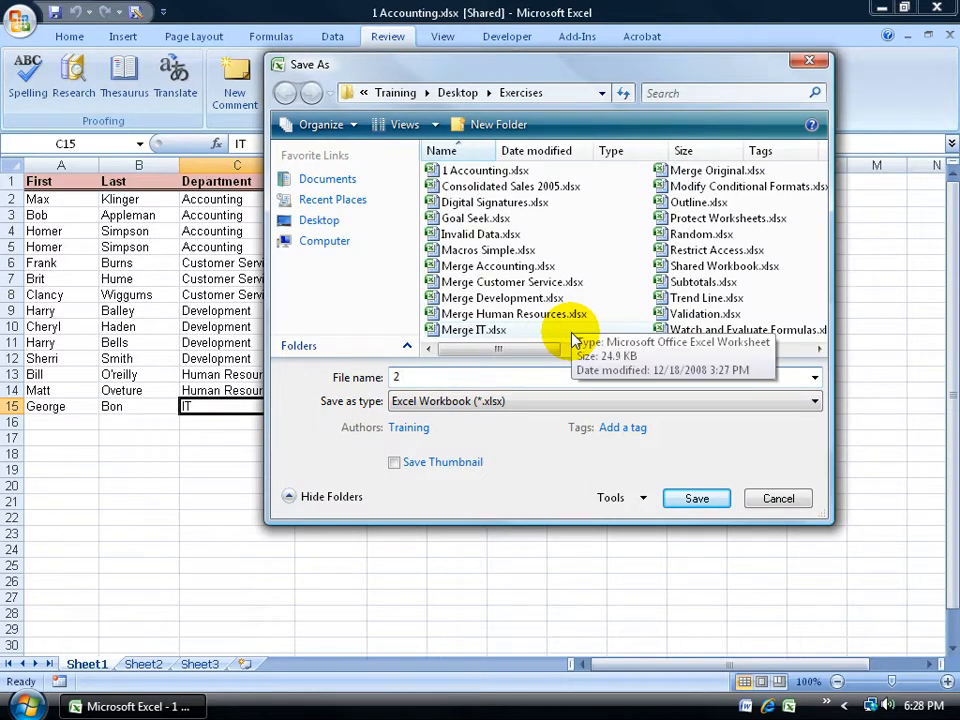
pyautogui.write('C')
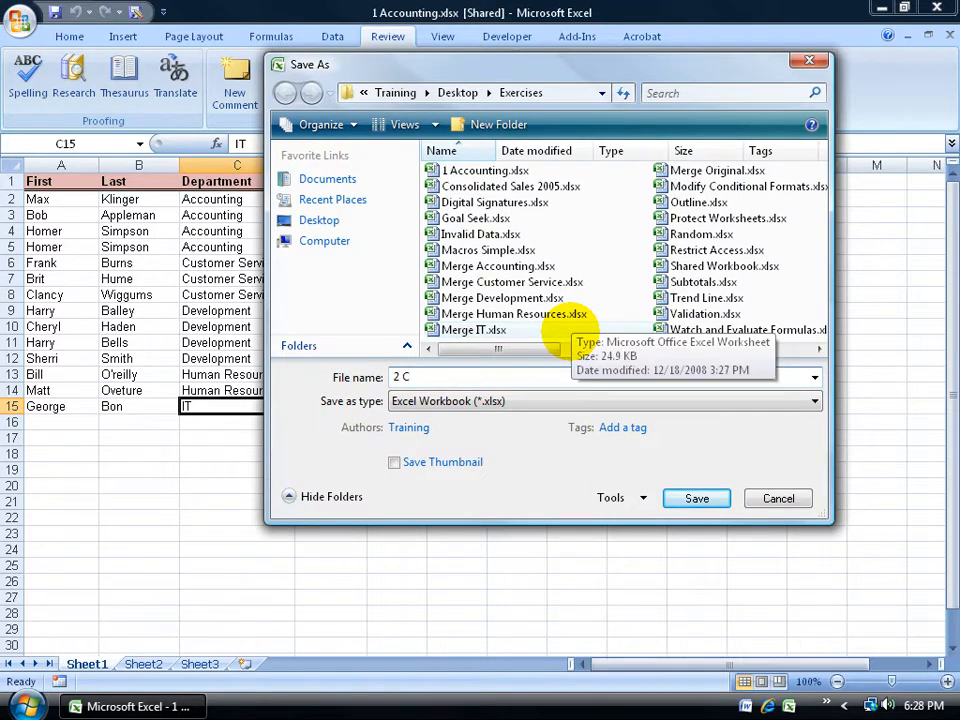
pyautogui.click(696, 498)
pyautogui.write('3')
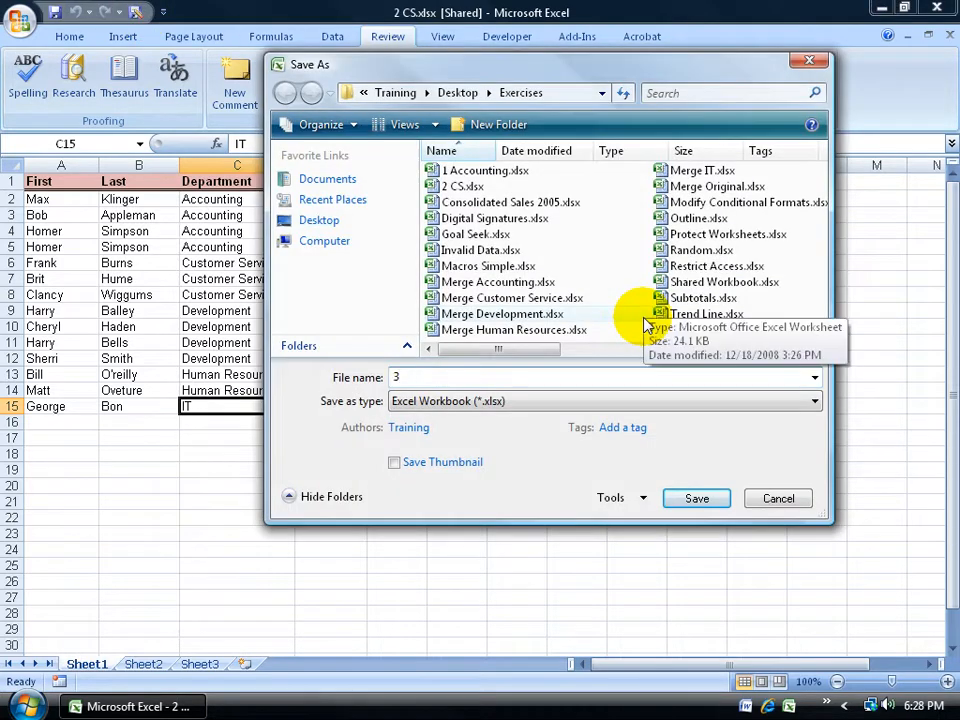
# Step: Save further copies as 3 Dev, 4 HR and 5 IT
pyautogui.write('Dev')
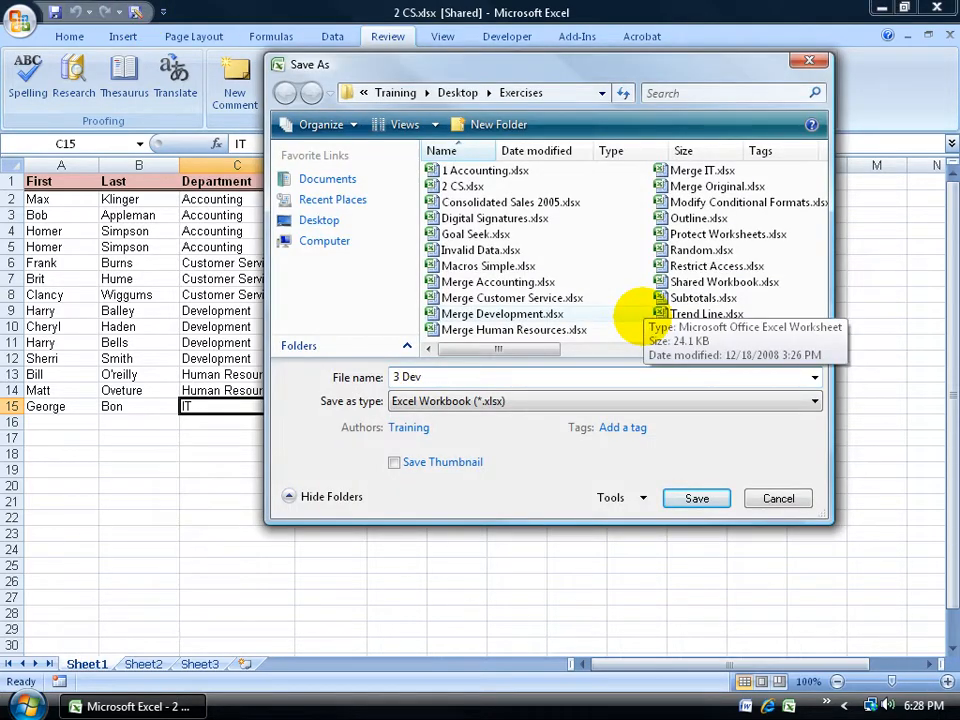
pyautogui.click(696, 498)
pyautogui.write('4 H')
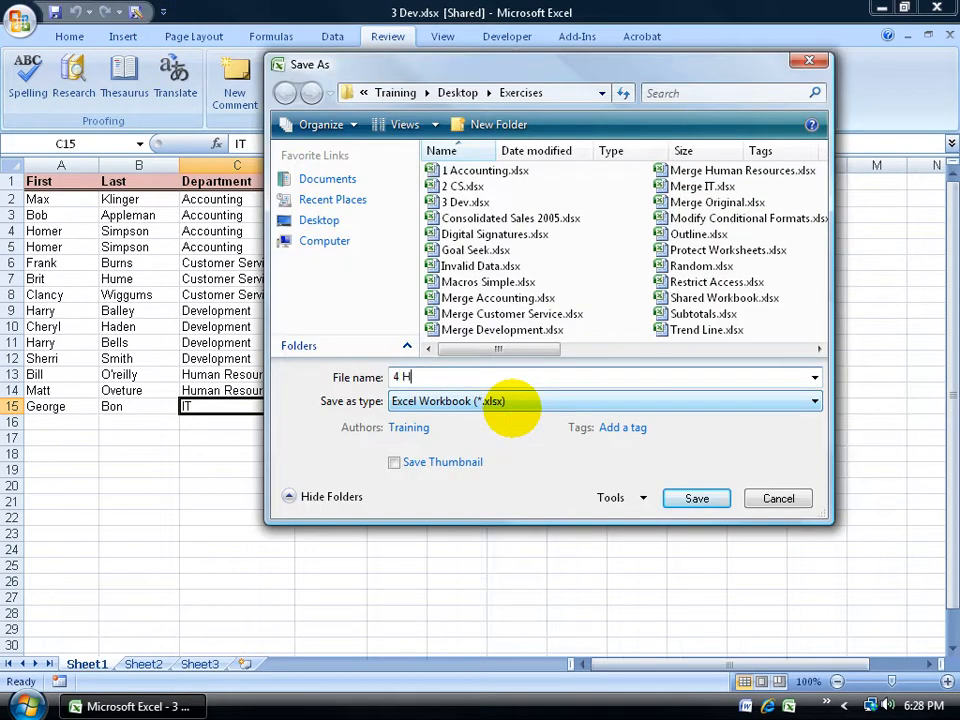
pyautogui.click(696, 498)
pyautogui.write('5')
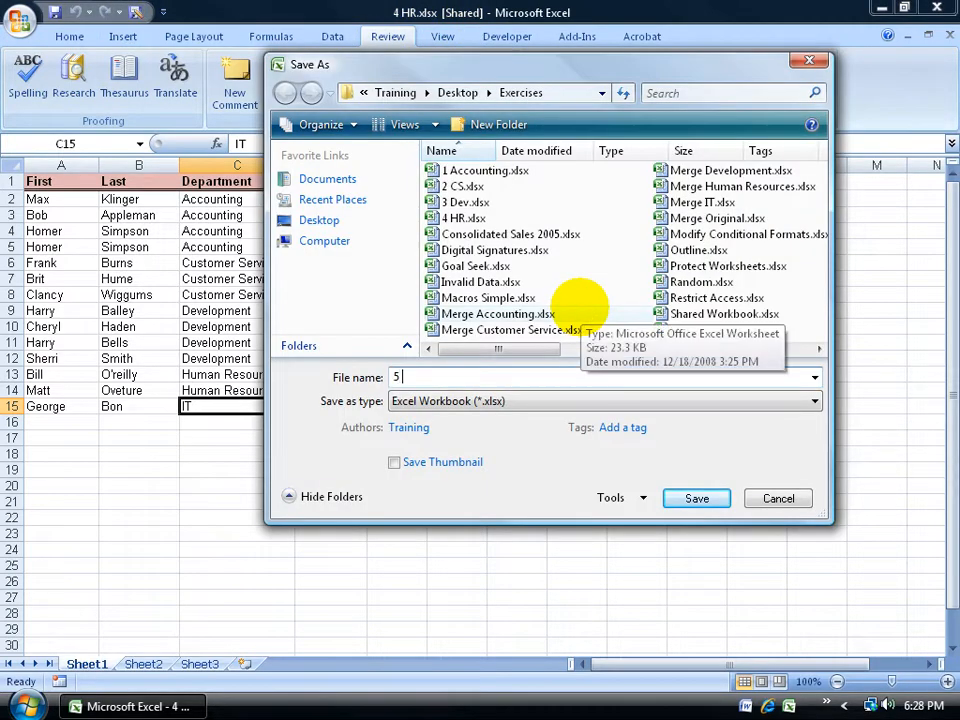
pyautogui.click(696, 498)
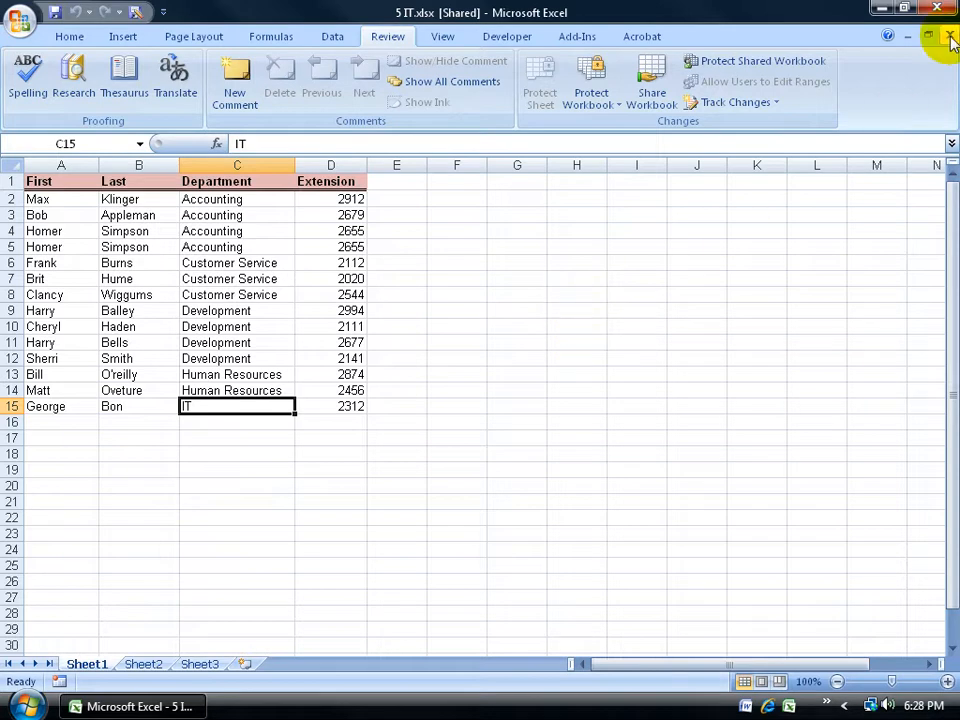
# Step: Close the 5 IT copy, minimize Excel and open the Exercises folder on the desktop
pyautogui.click(952, 36)
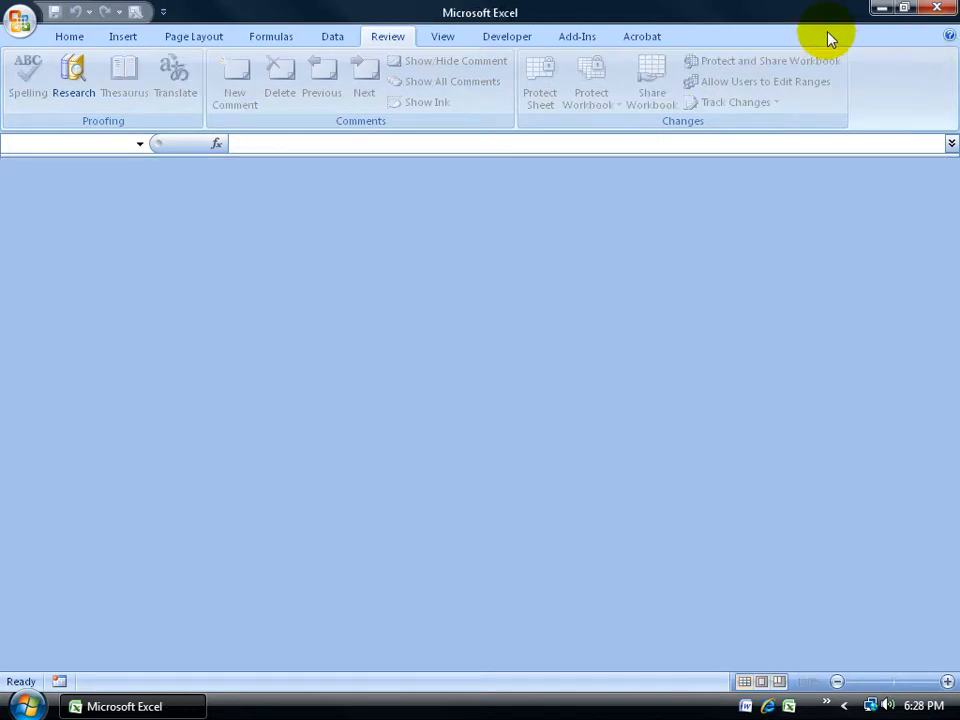
pyautogui.click(904, 8)
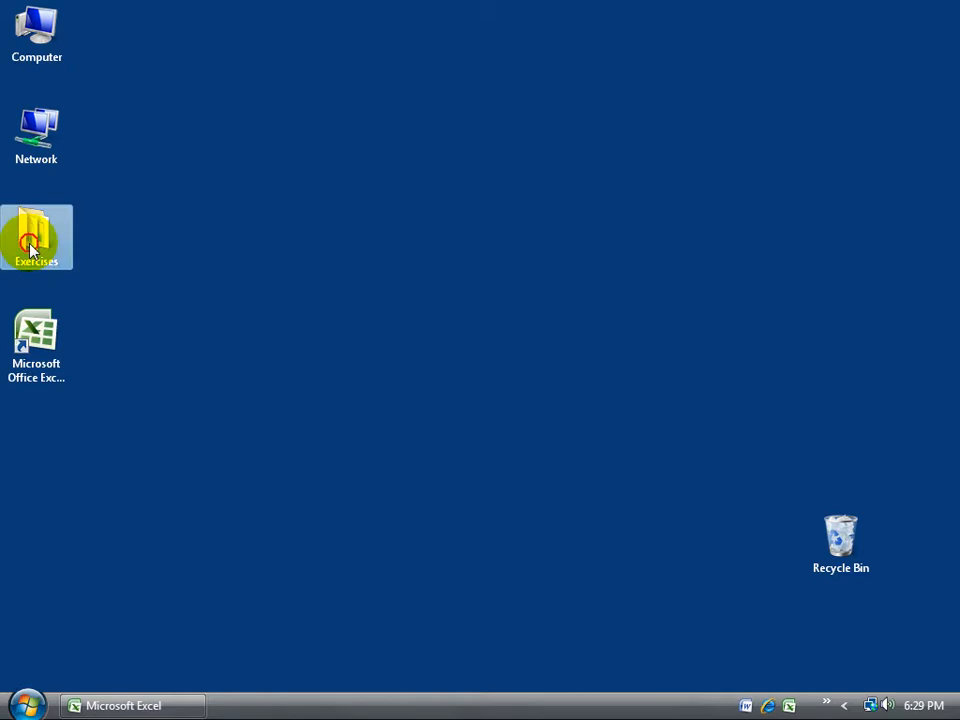
pyautogui.doubleClick(36, 236)
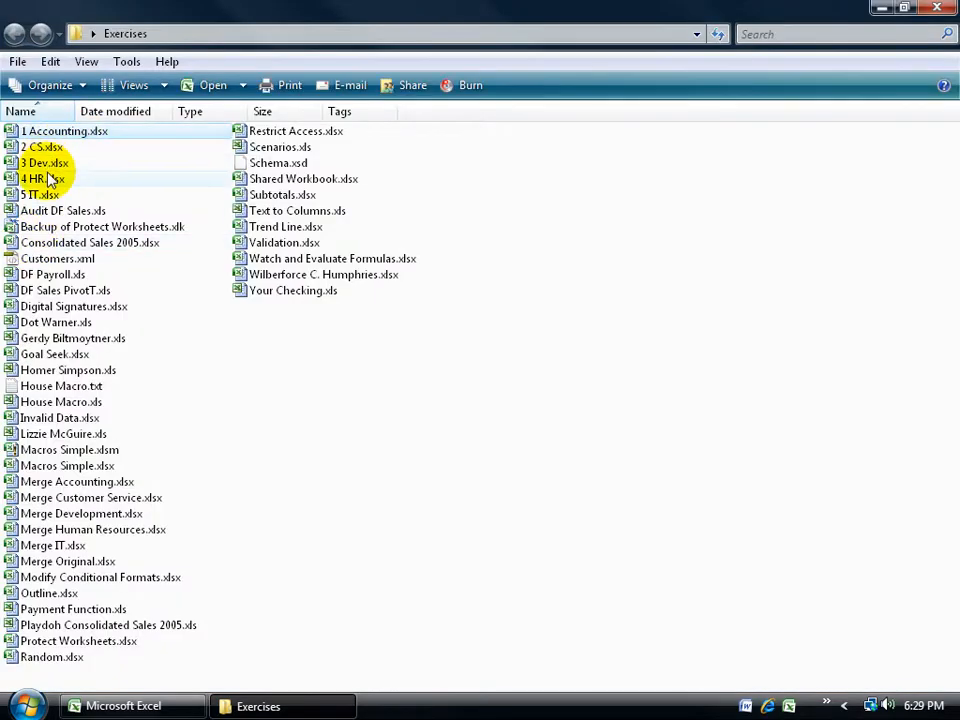
pyautogui.moveTo(40, 194)
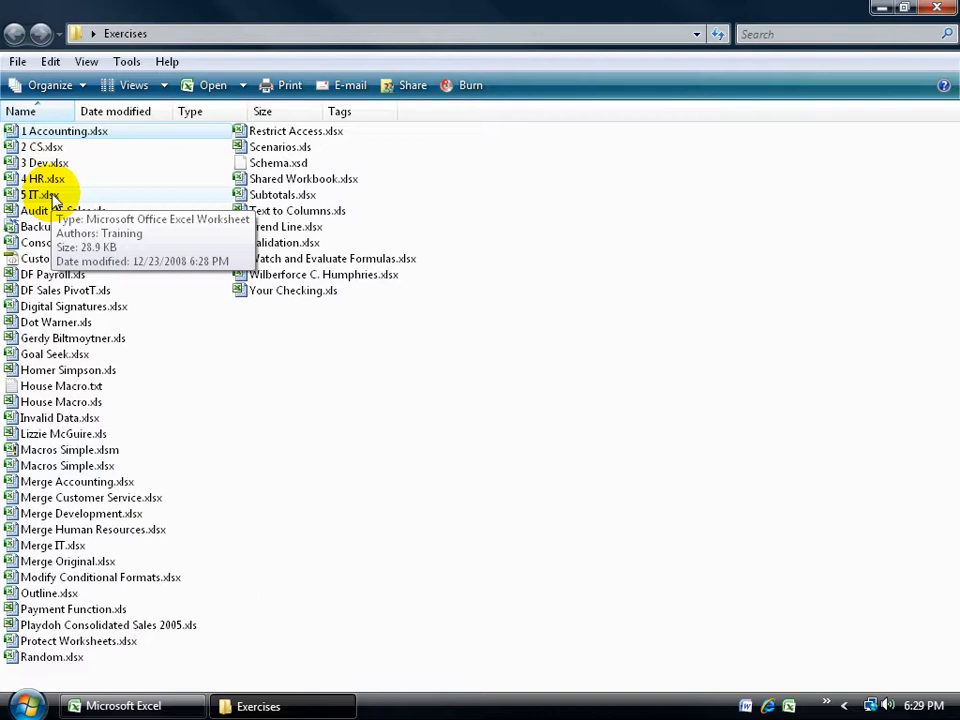
pyautogui.moveTo(136, 560)
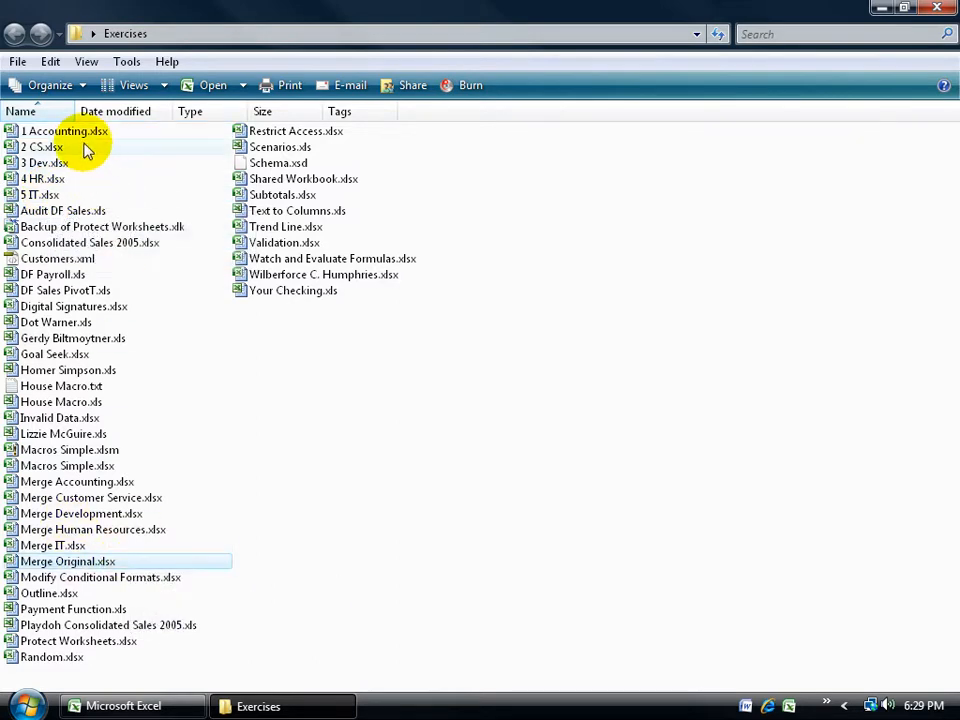
pyautogui.moveTo(60, 148)
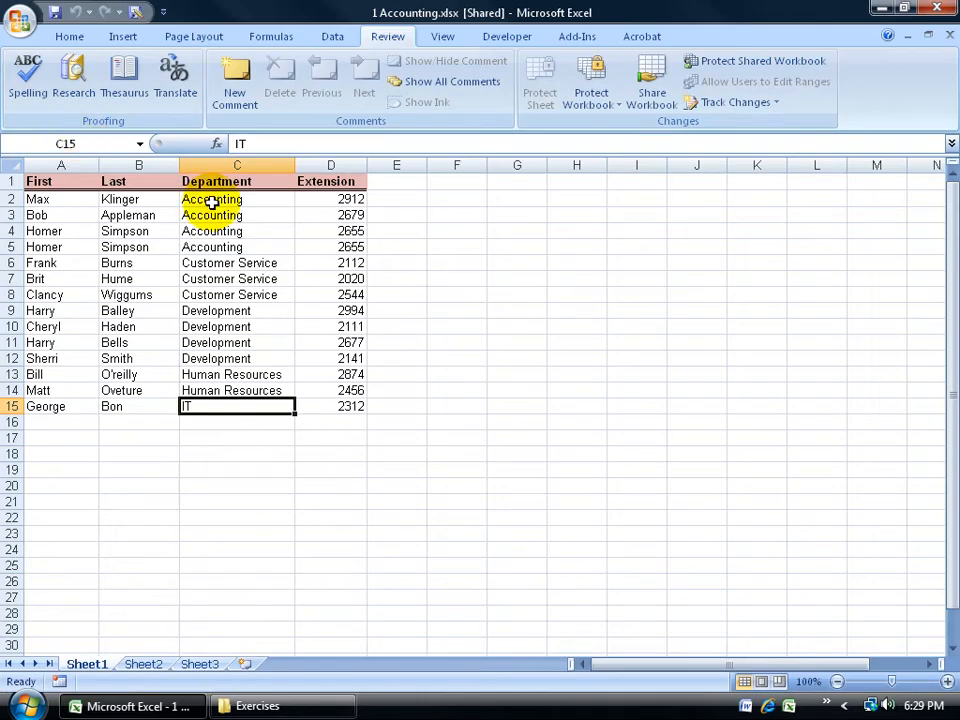
# Step: Change Max Klinger's department to Customer Service and his extension to 2222
pyautogui.click(212, 200)
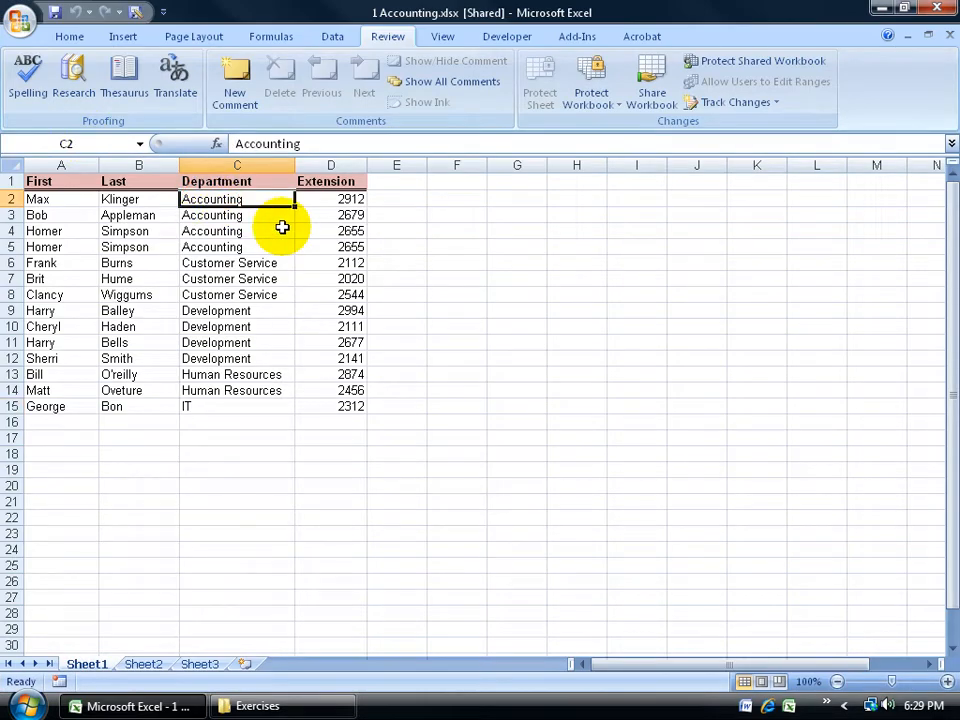
pyautogui.write('Customer Service')
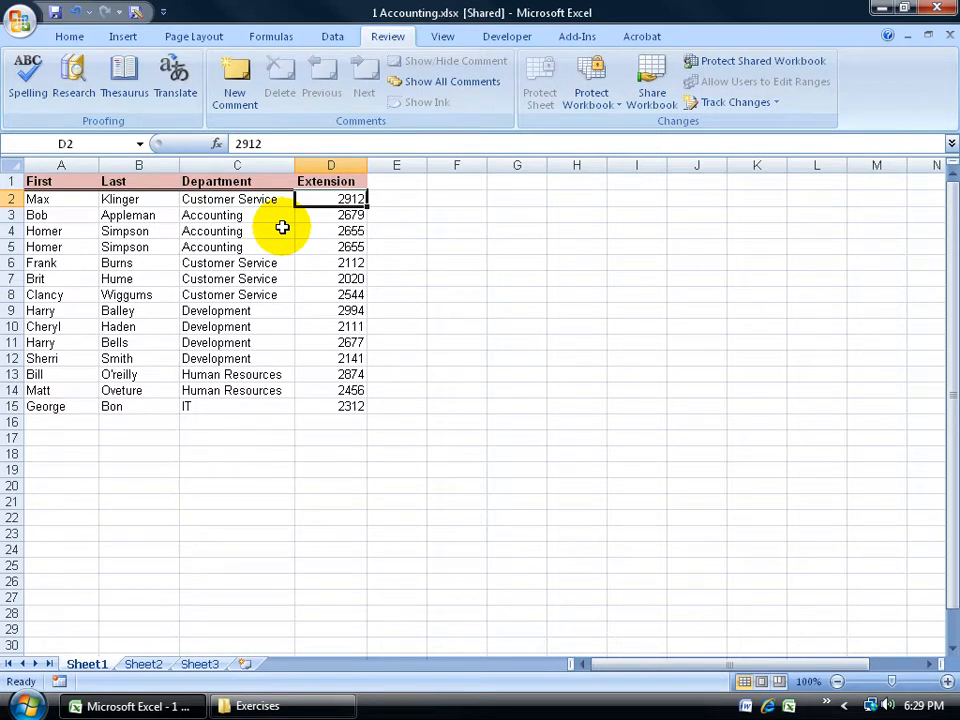
pyautogui.click(236, 216)
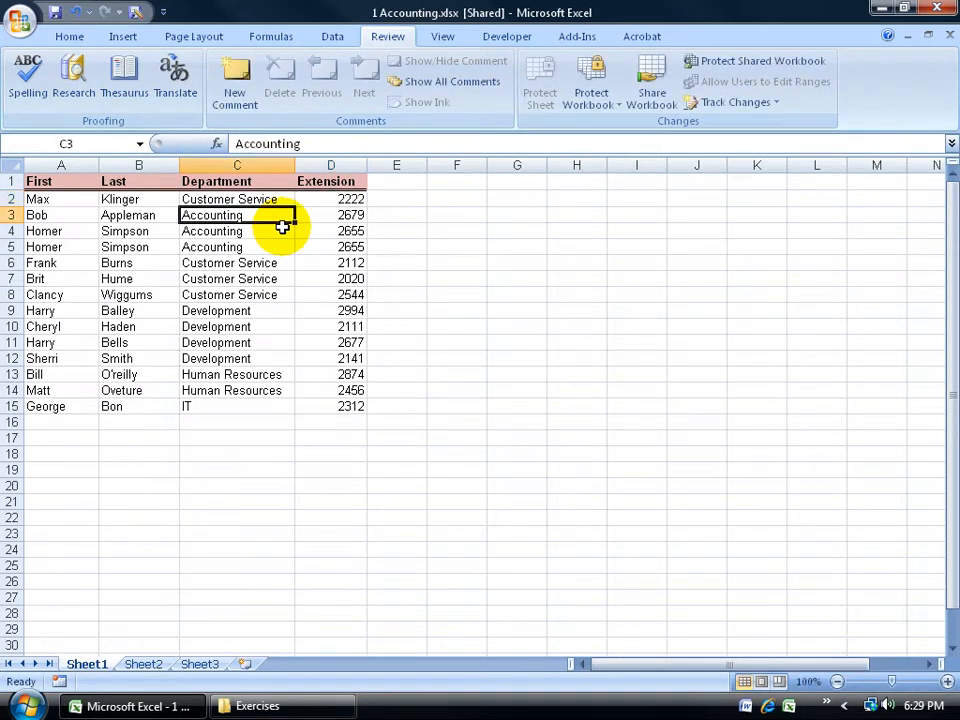
pyautogui.moveTo(804, 112)
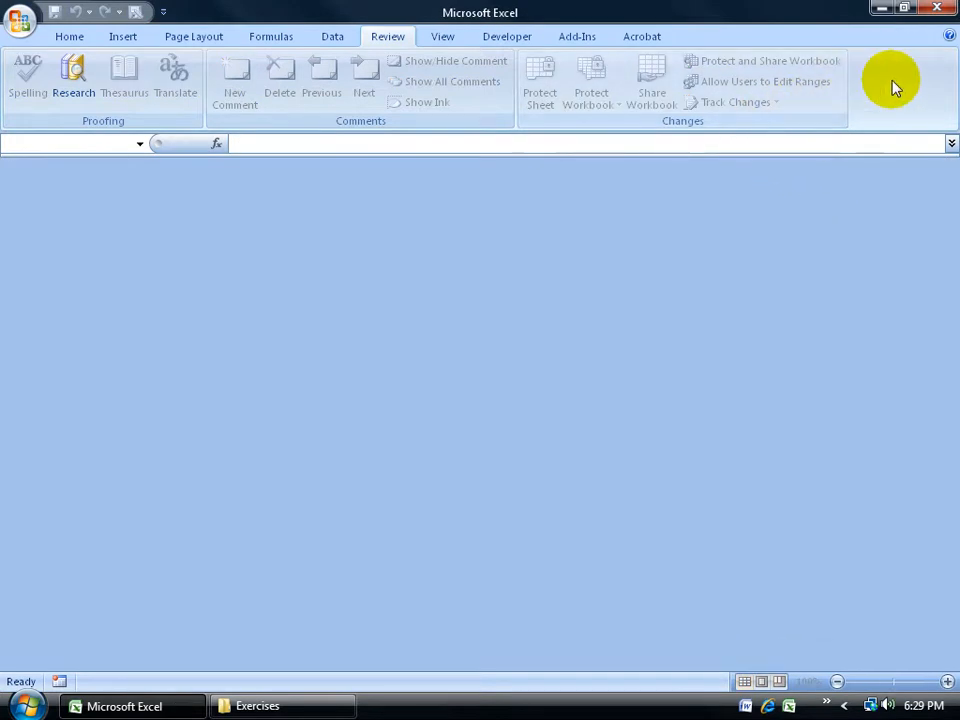
pyautogui.moveTo(740, 40)
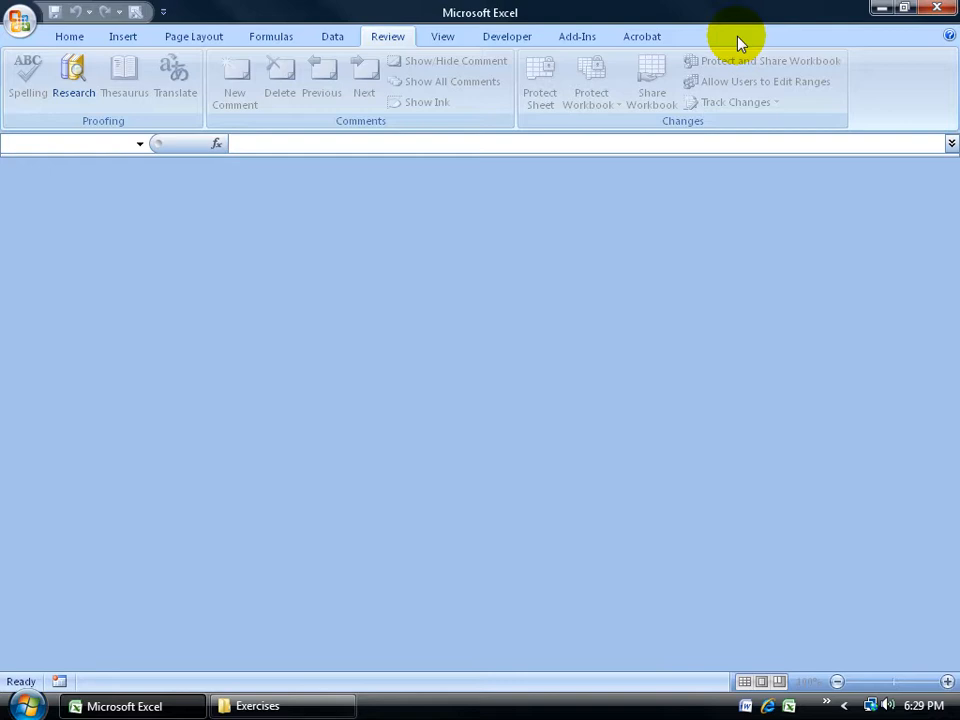
pyautogui.moveTo(276, 650)
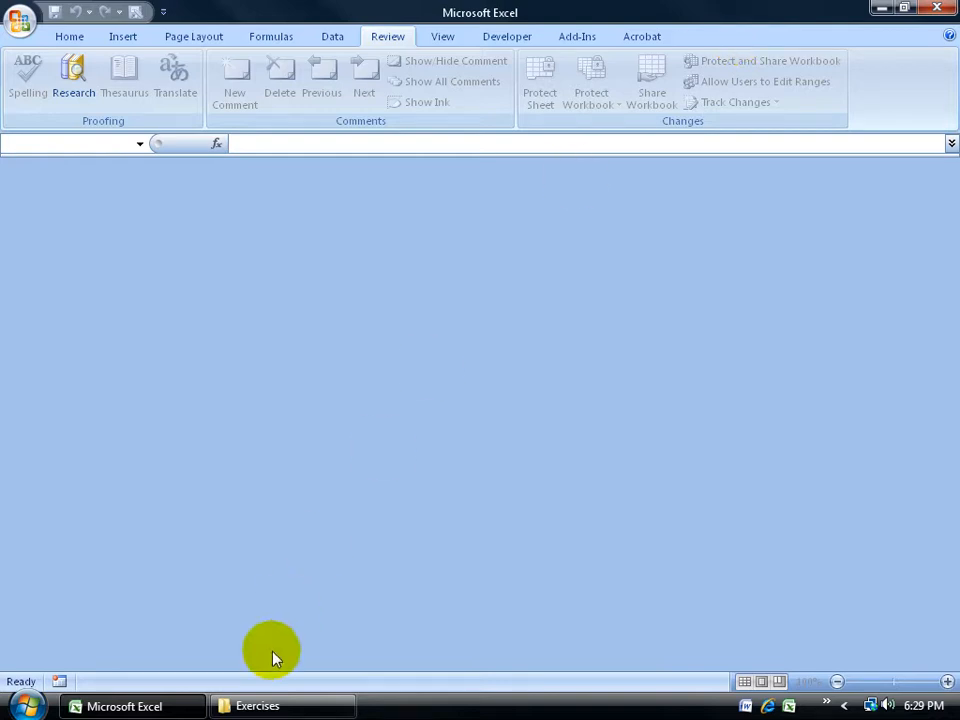
# Step: Open the 2 CS copy from the Exercises folder and set Frank Burns's extension to 2000
pyautogui.click(258, 706)
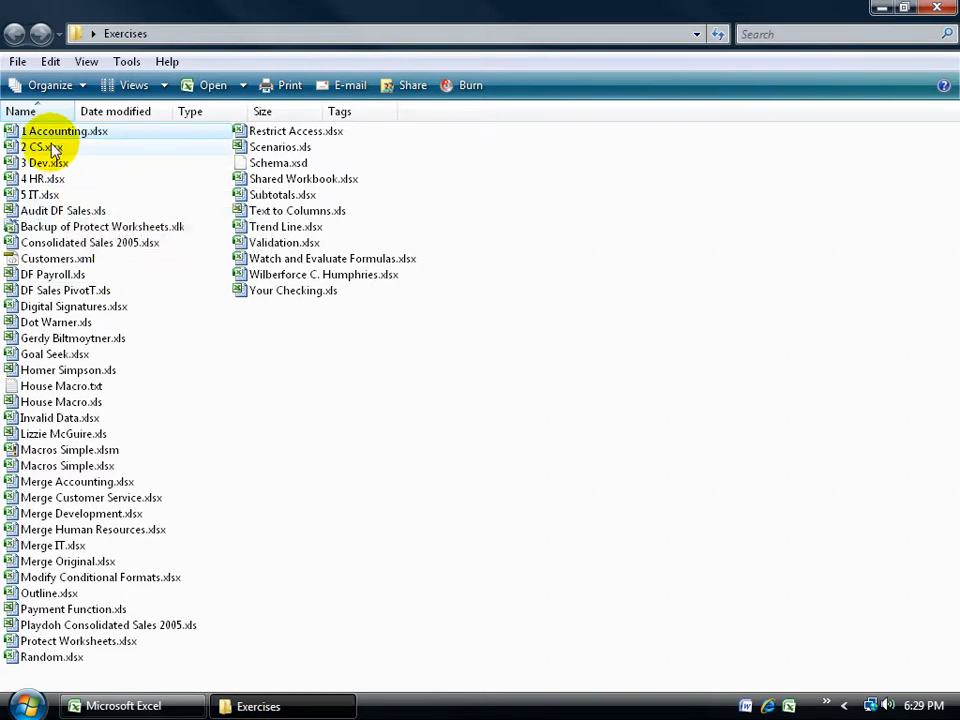
pyautogui.doubleClick(40, 148)
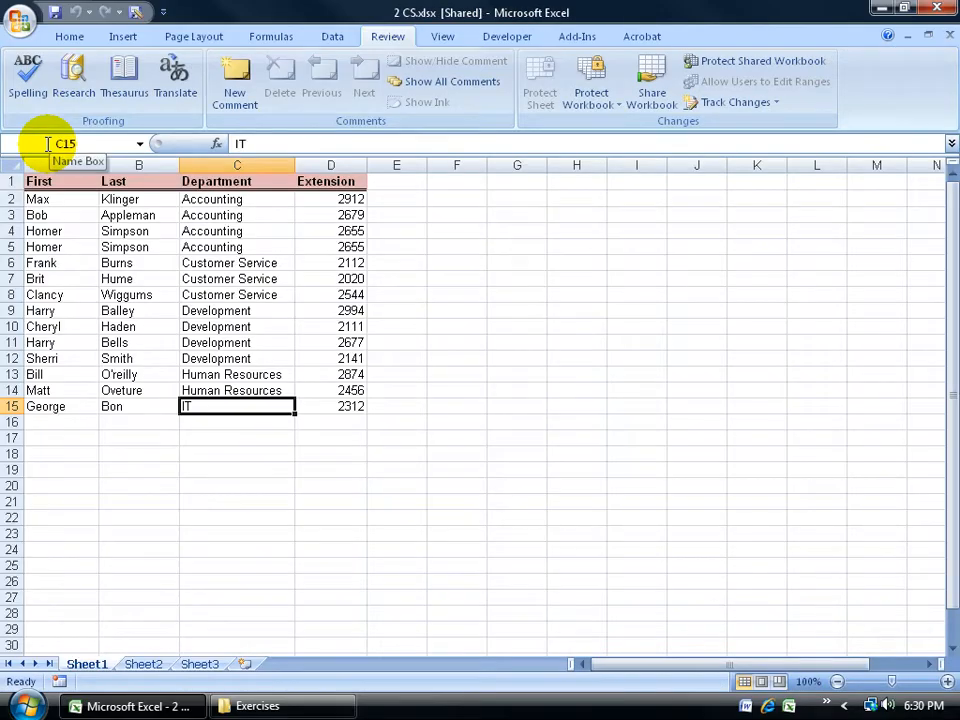
pyautogui.moveTo(204, 278)
pyautogui.write('2000')
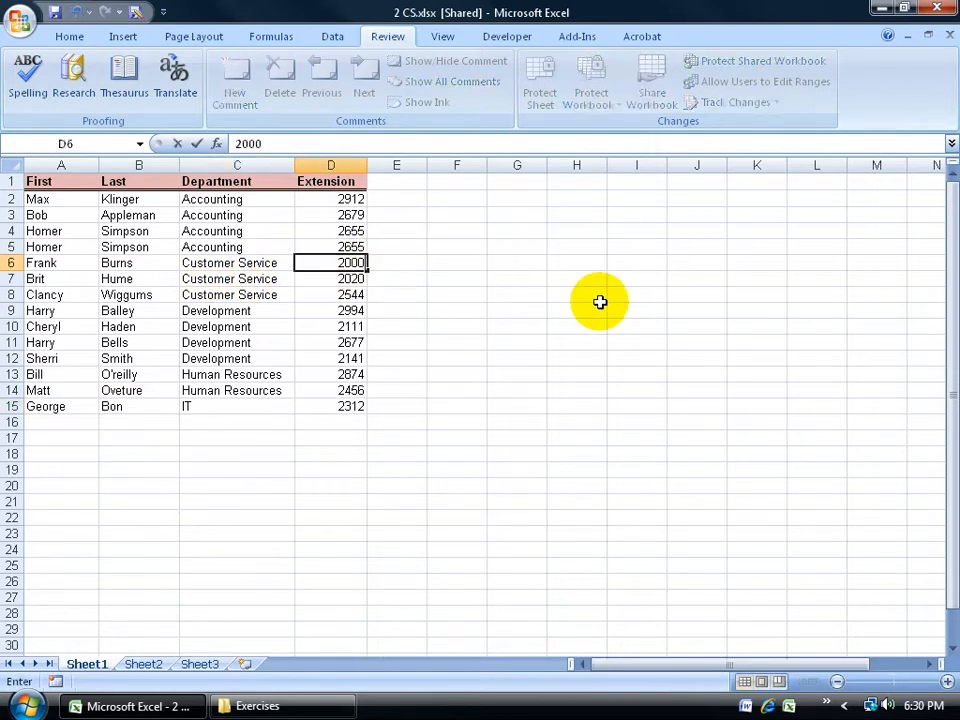
pyautogui.press('Return')
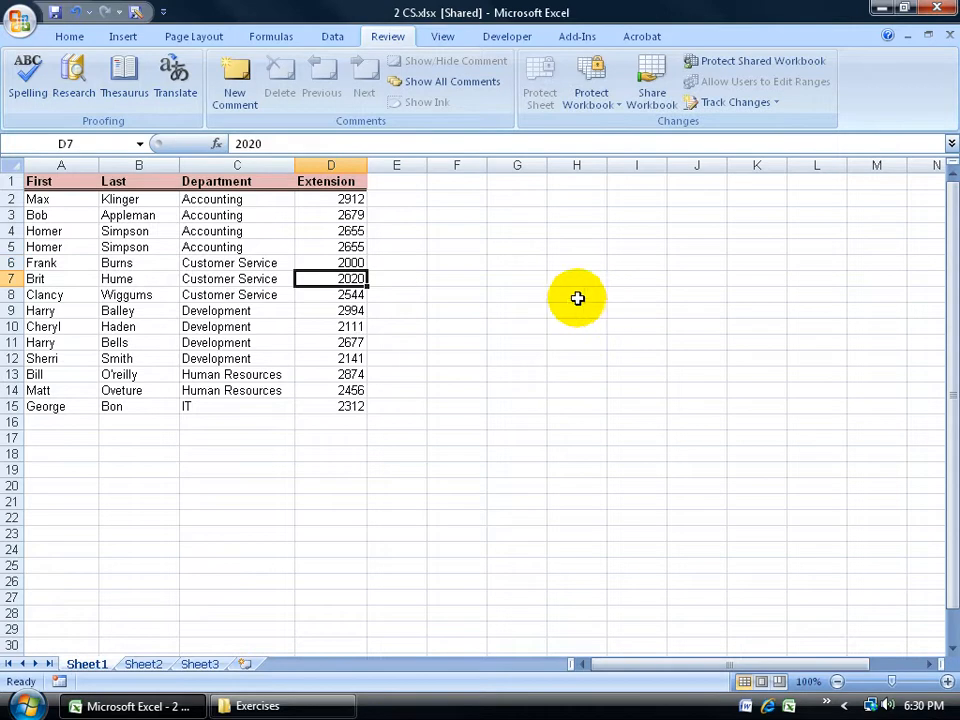
pyautogui.moveTo(408, 208)
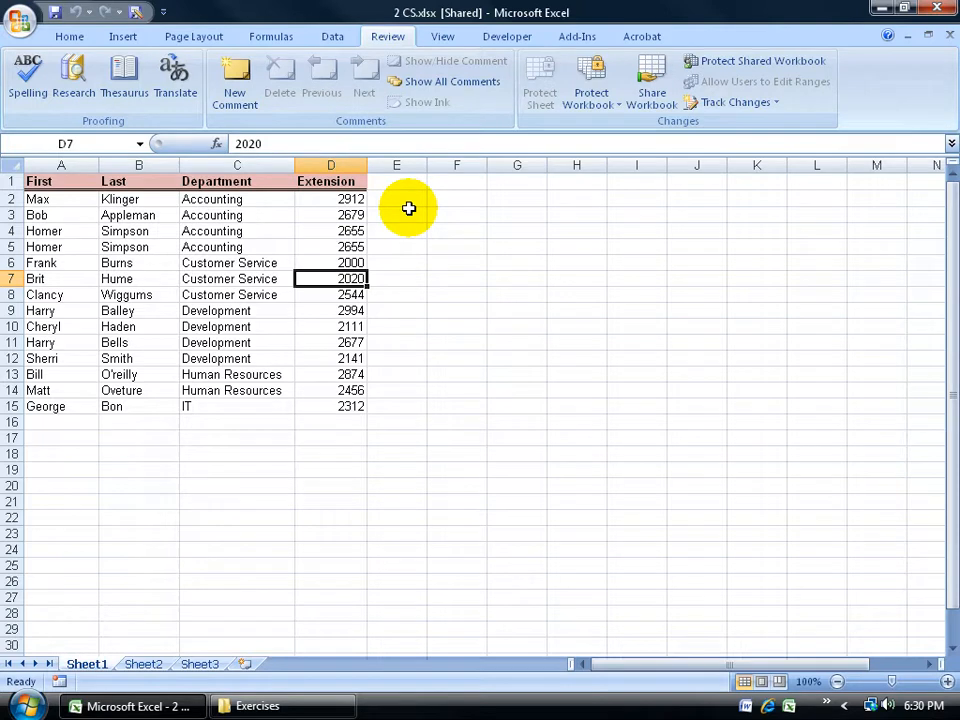
pyautogui.click(236, 200)
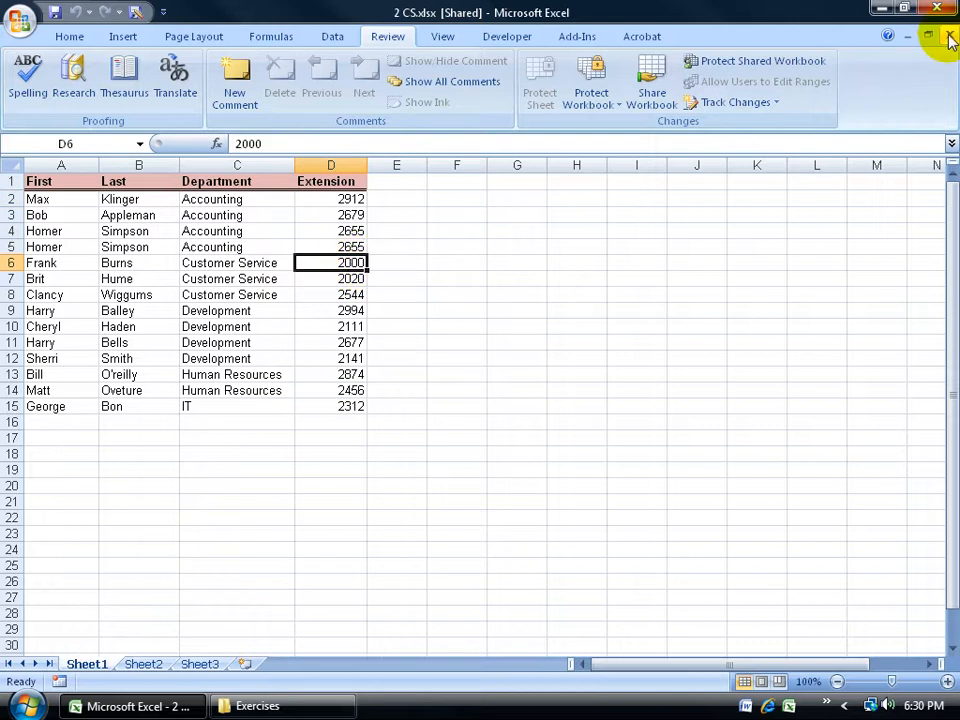
pyautogui.moveTo(948, 36)
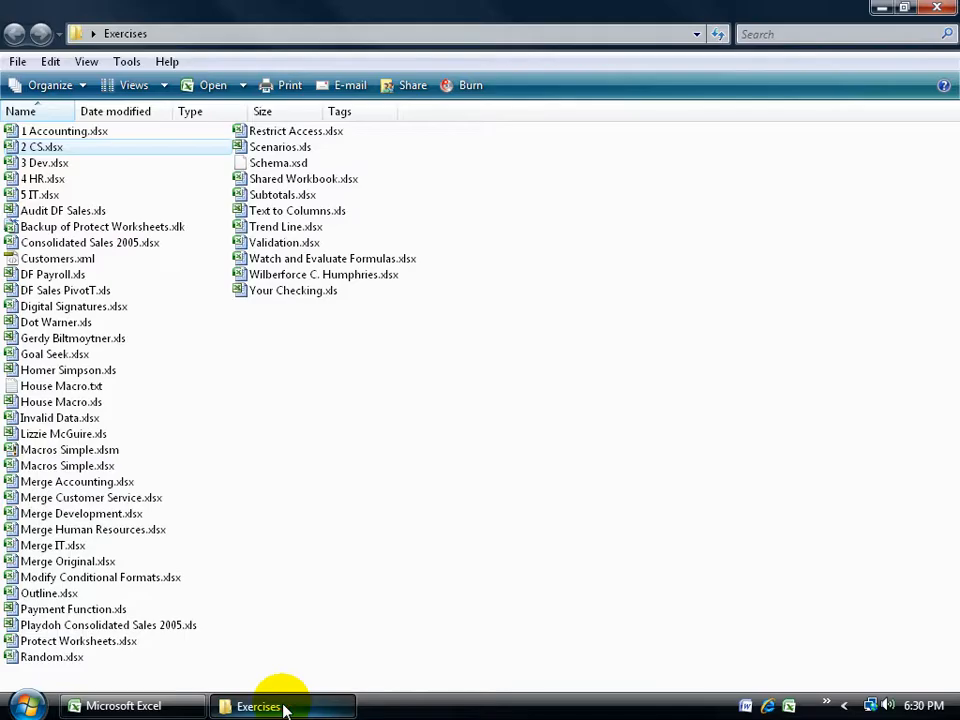
pyautogui.moveTo(118, 576)
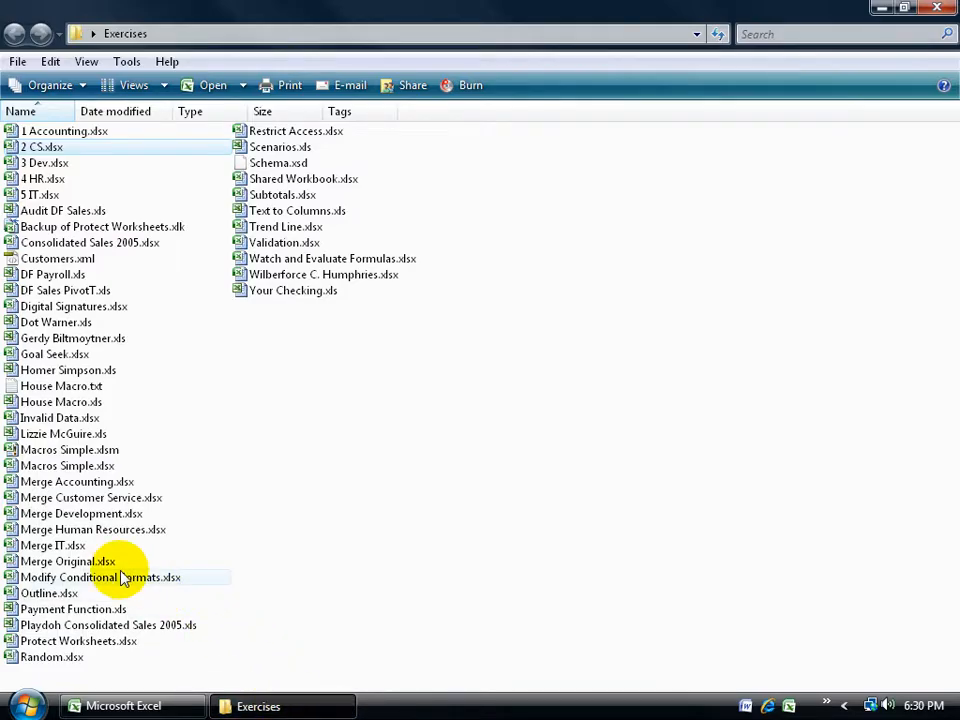
# Step: Open the Merge Original workbook from the Exercises folder
pyautogui.doubleClick(54, 560)
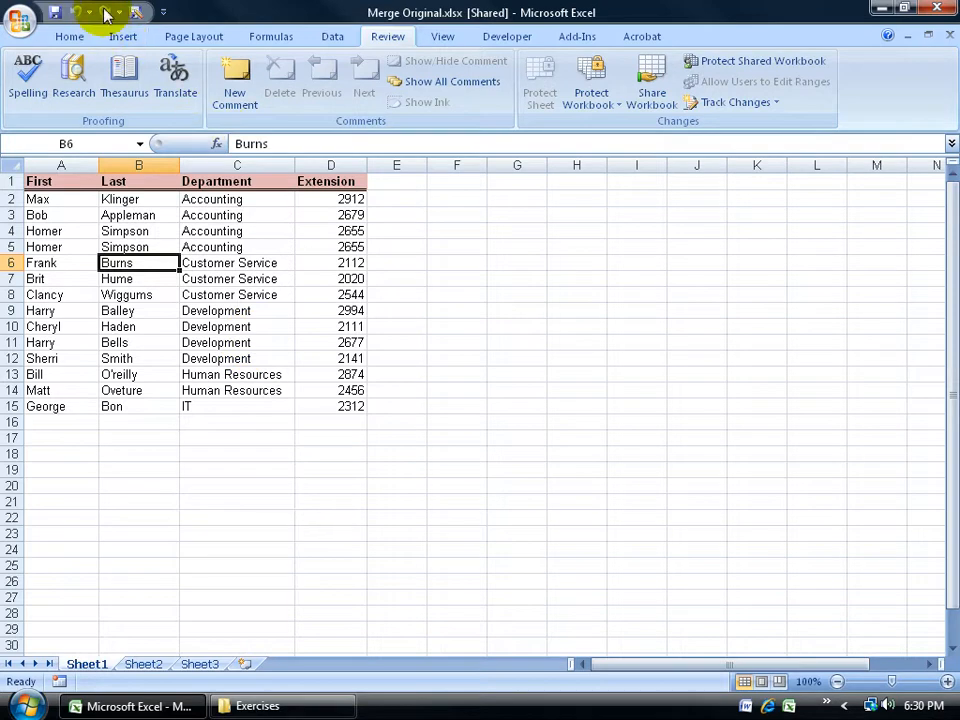
# Step: Add Compare and Merge Workbooks from All Commands to the Quick Access Toolbar
pyautogui.rightClick(108, 12)
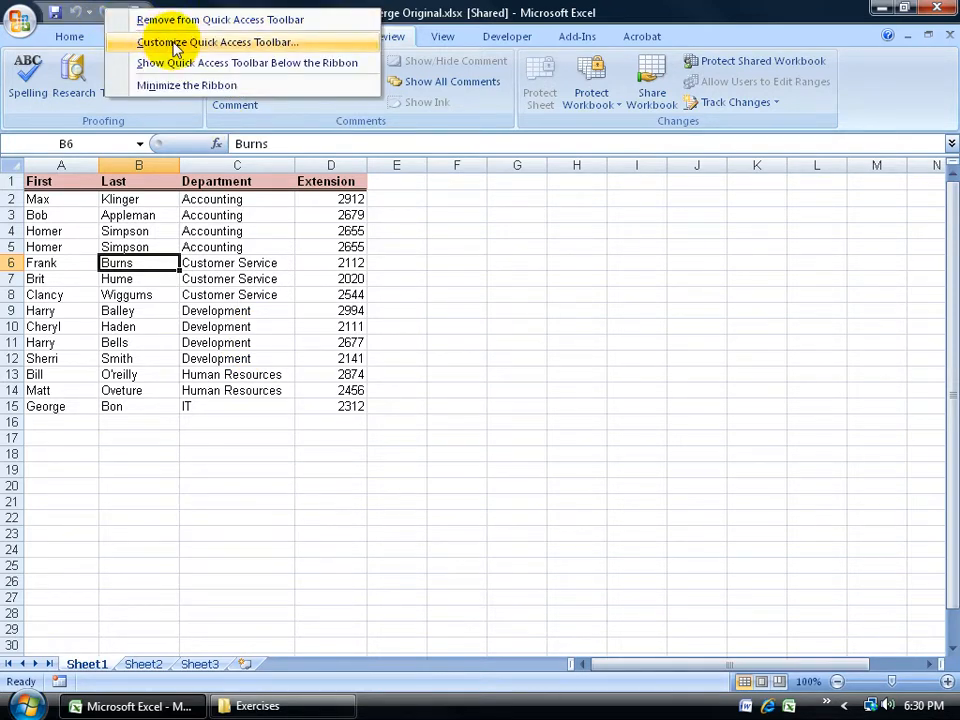
pyautogui.click(216, 42)
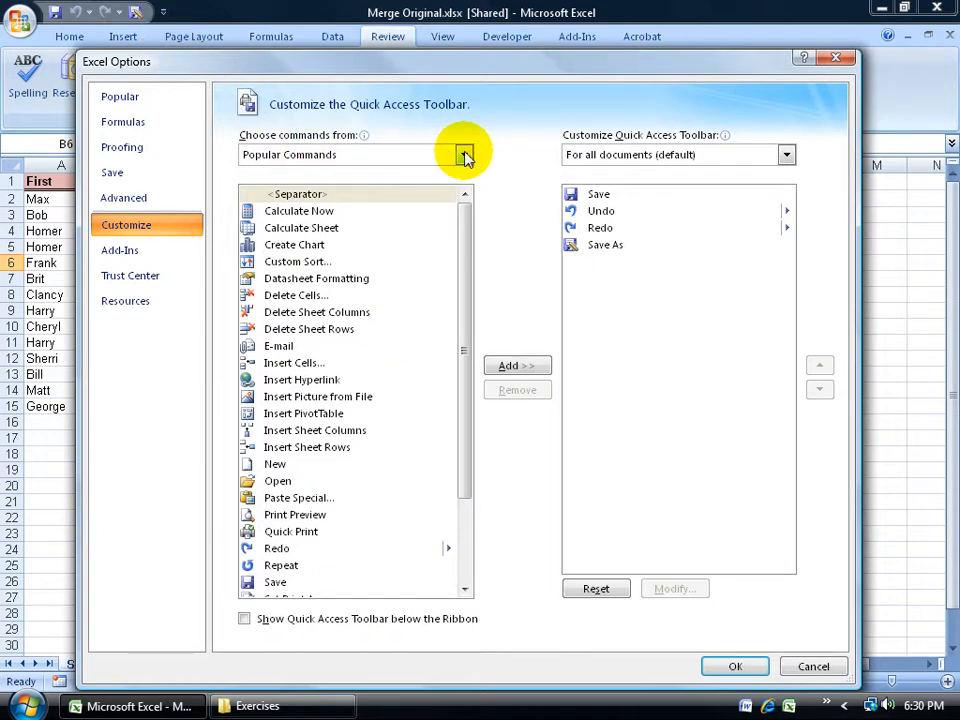
pyautogui.click(464, 154)
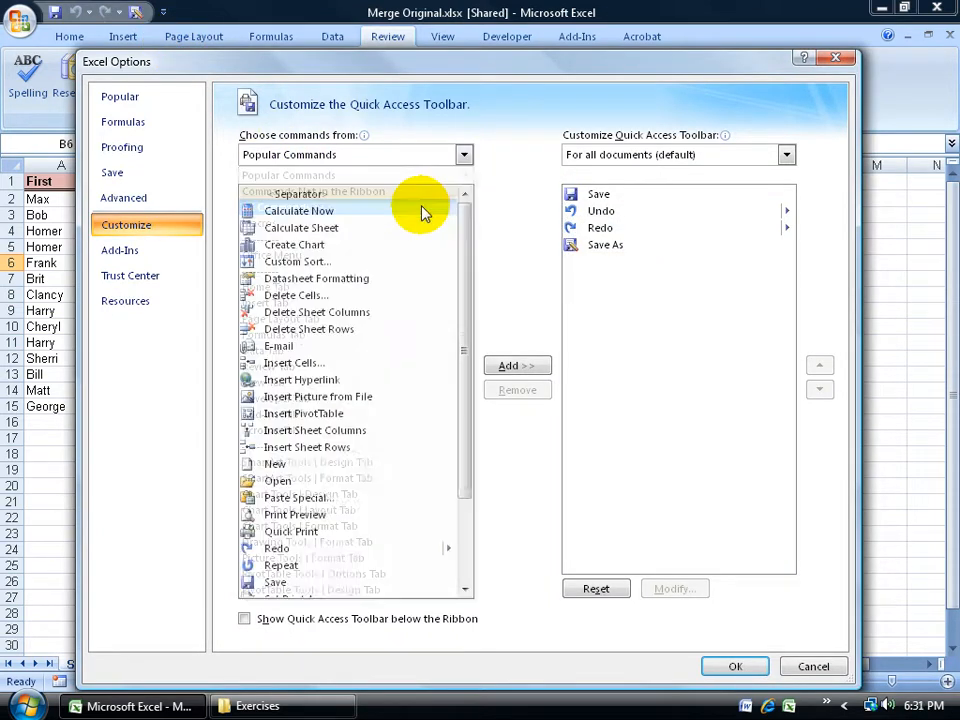
pyautogui.click(464, 154)
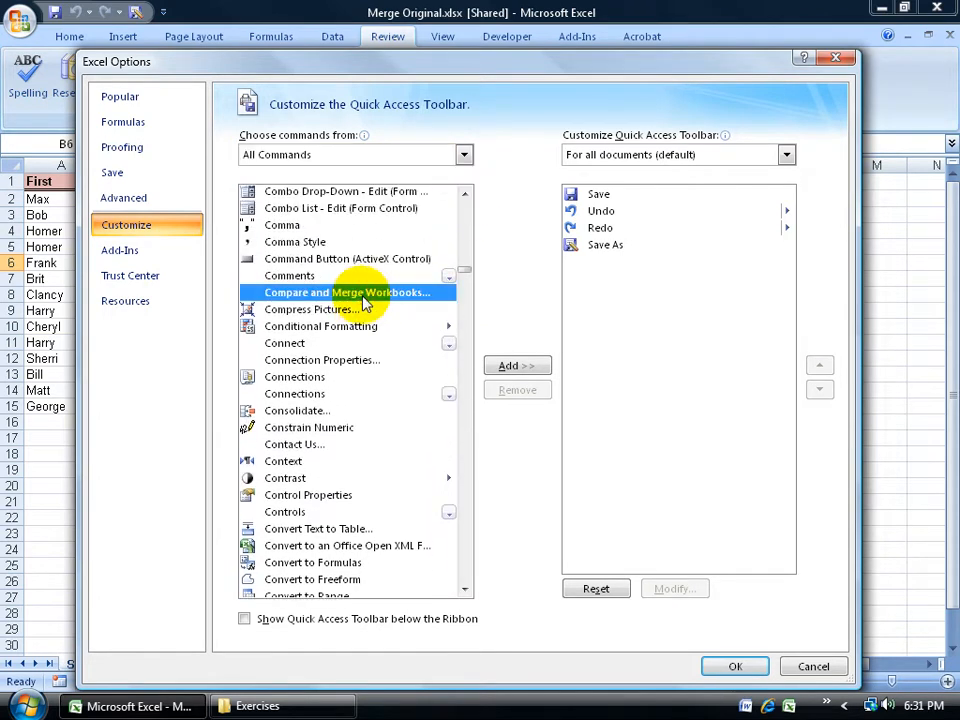
pyautogui.click(516, 364)
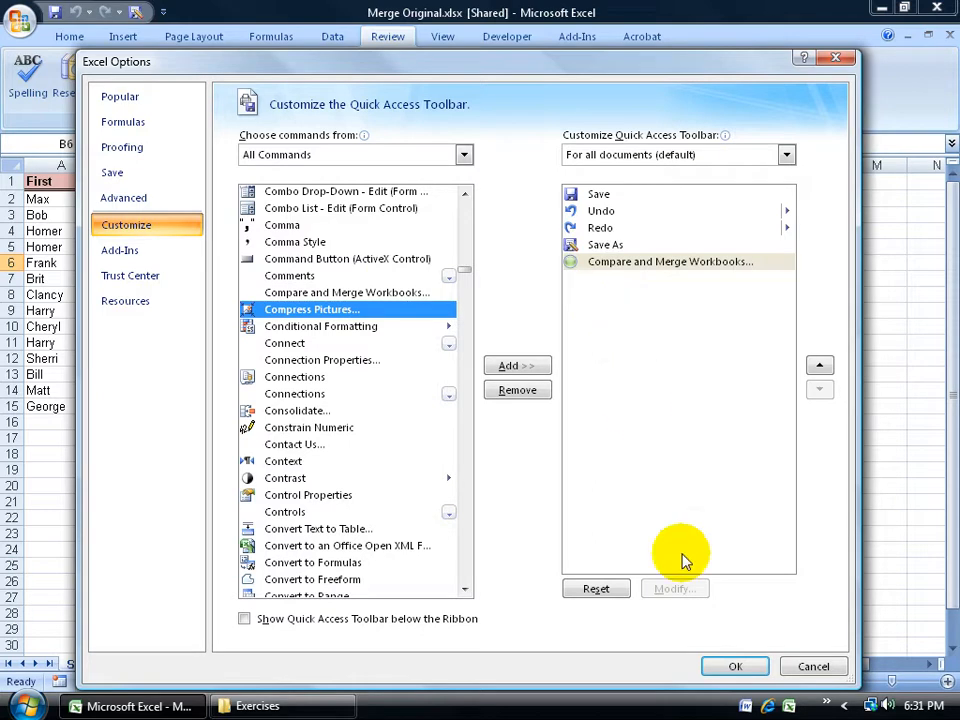
pyautogui.click(736, 666)
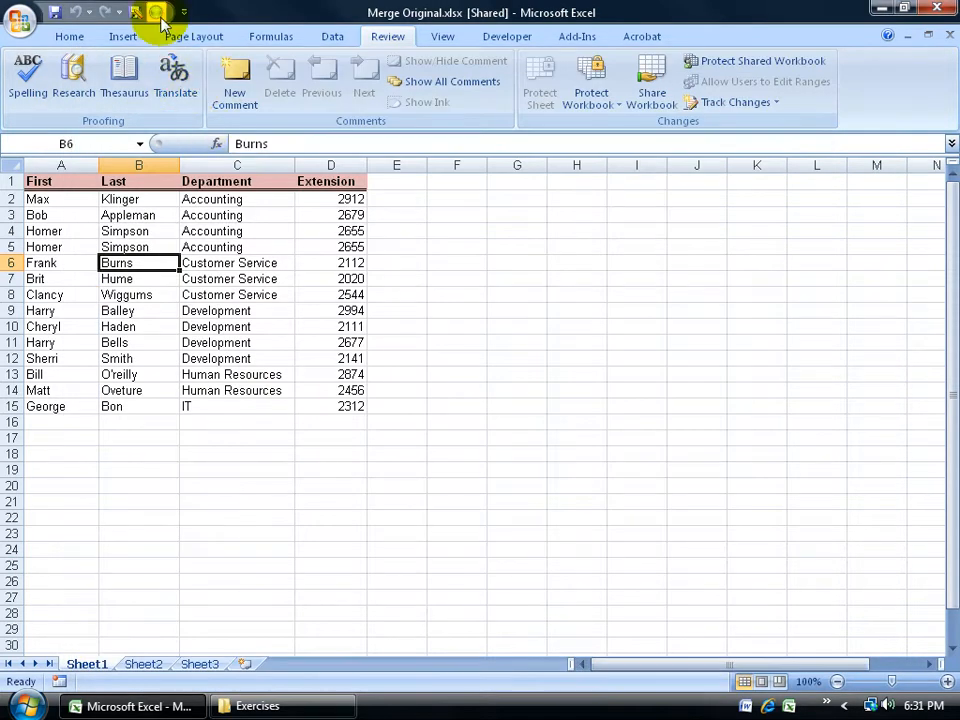
pyautogui.moveTo(160, 22)
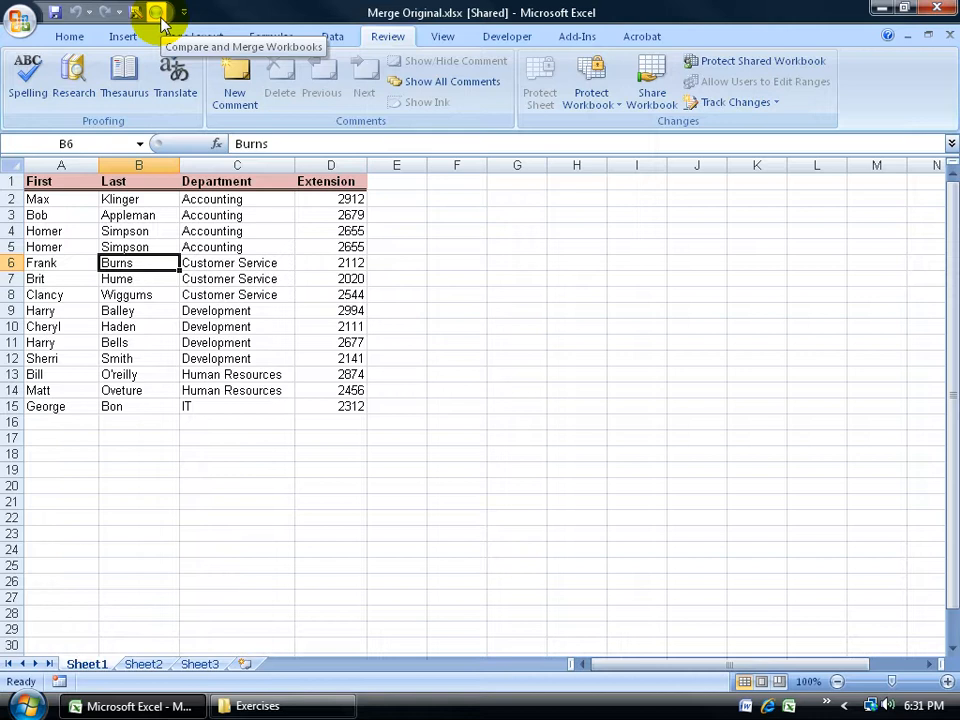
# Step: Merge the department copies 1 Accounting through 5 IT into Merge Original
pyautogui.click(160, 20)
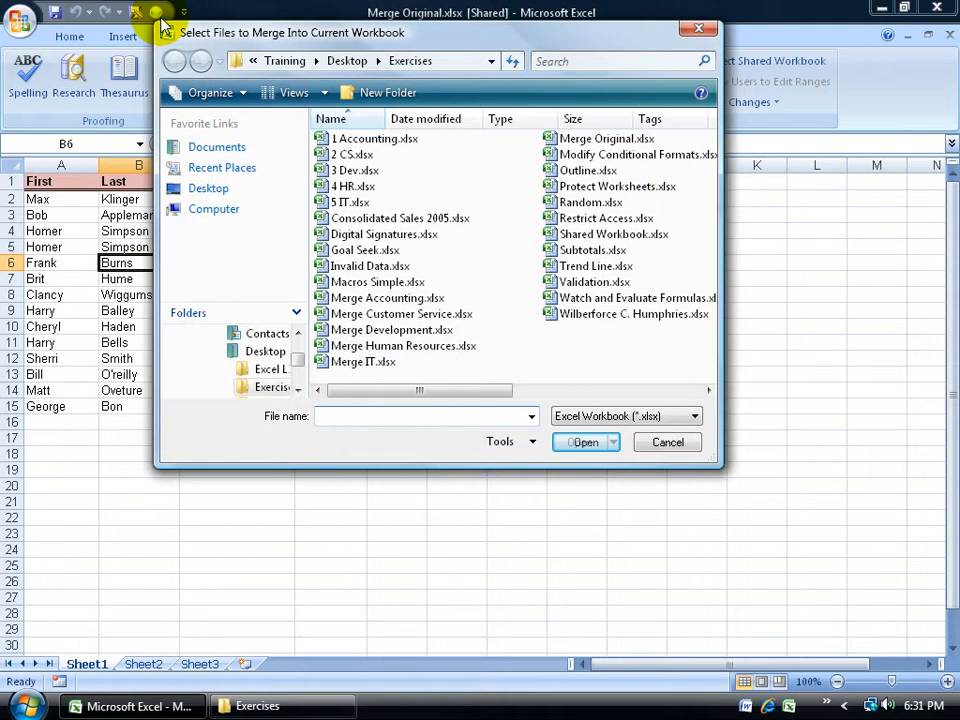
pyautogui.moveTo(212, 210)
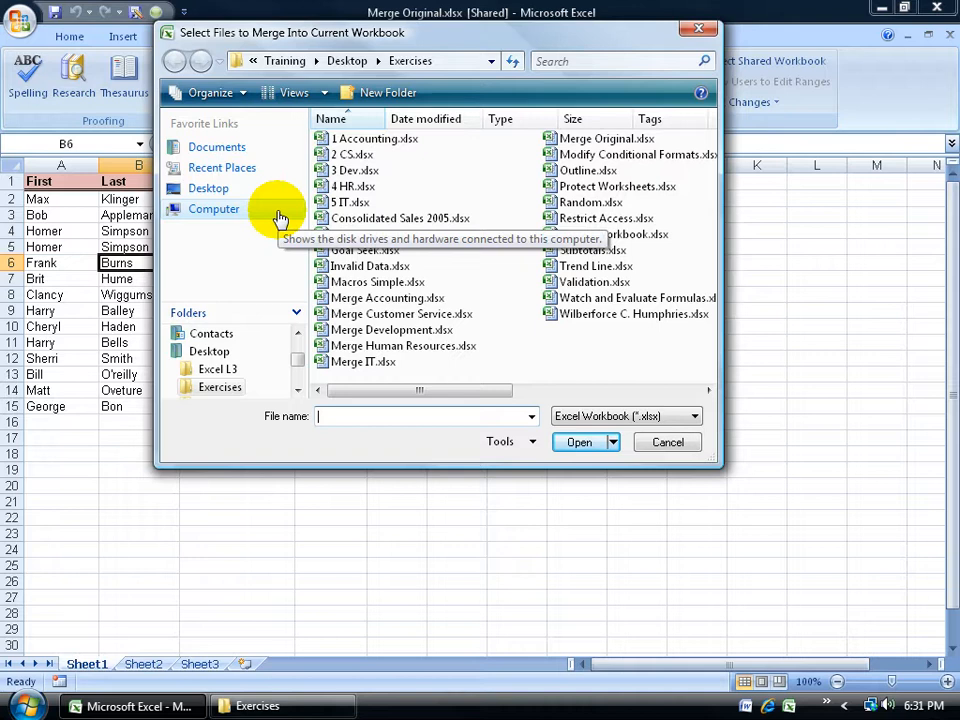
pyautogui.click(376, 138)
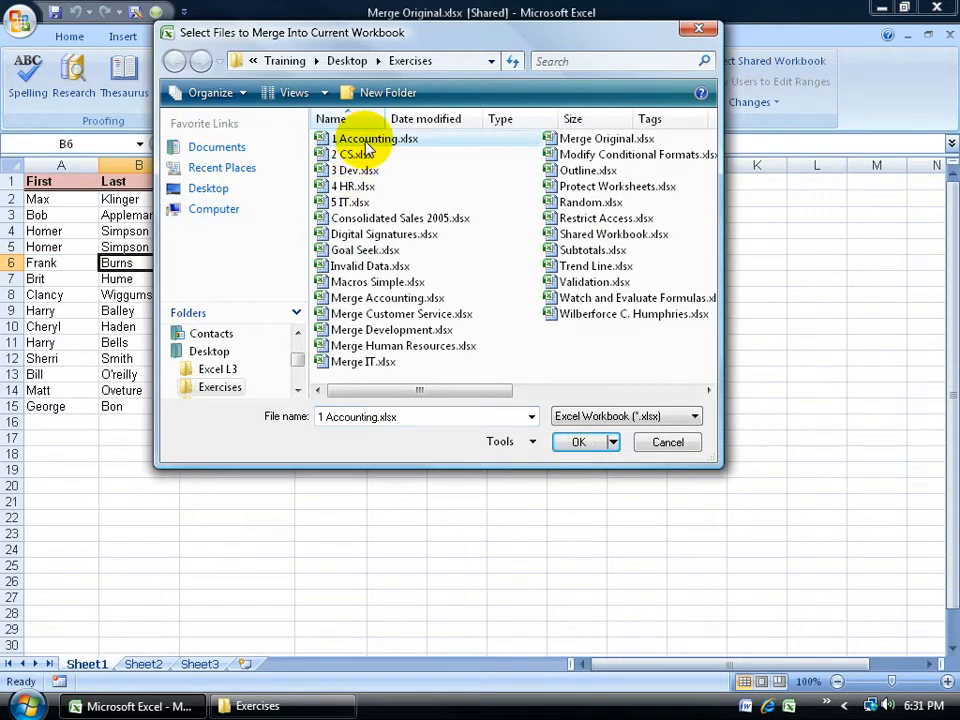
pyautogui.moveTo(356, 156)
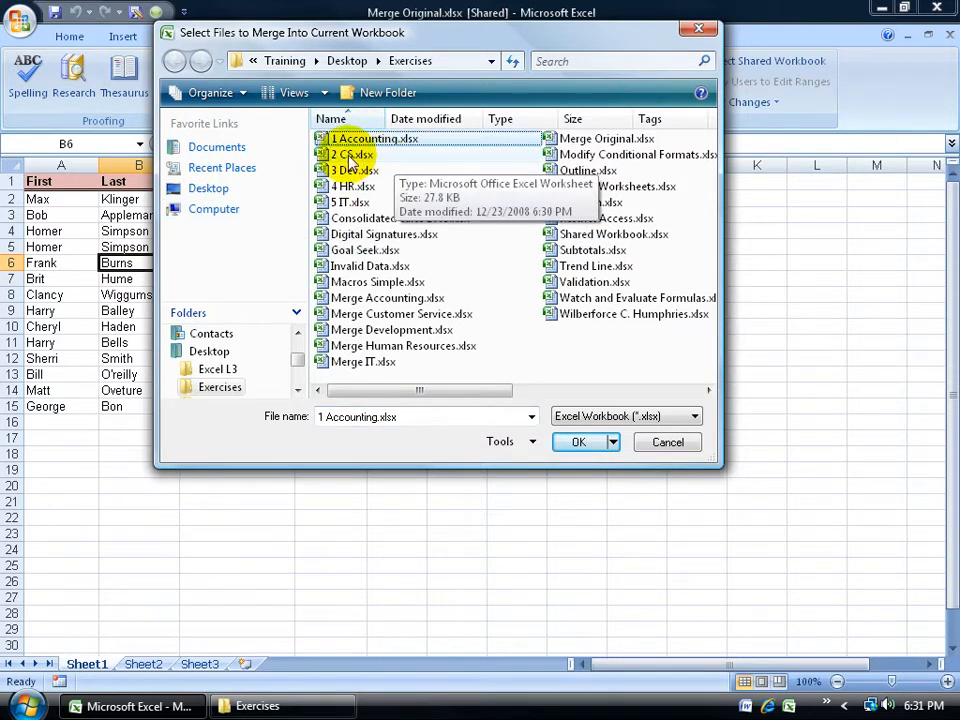
pyautogui.click(350, 202)
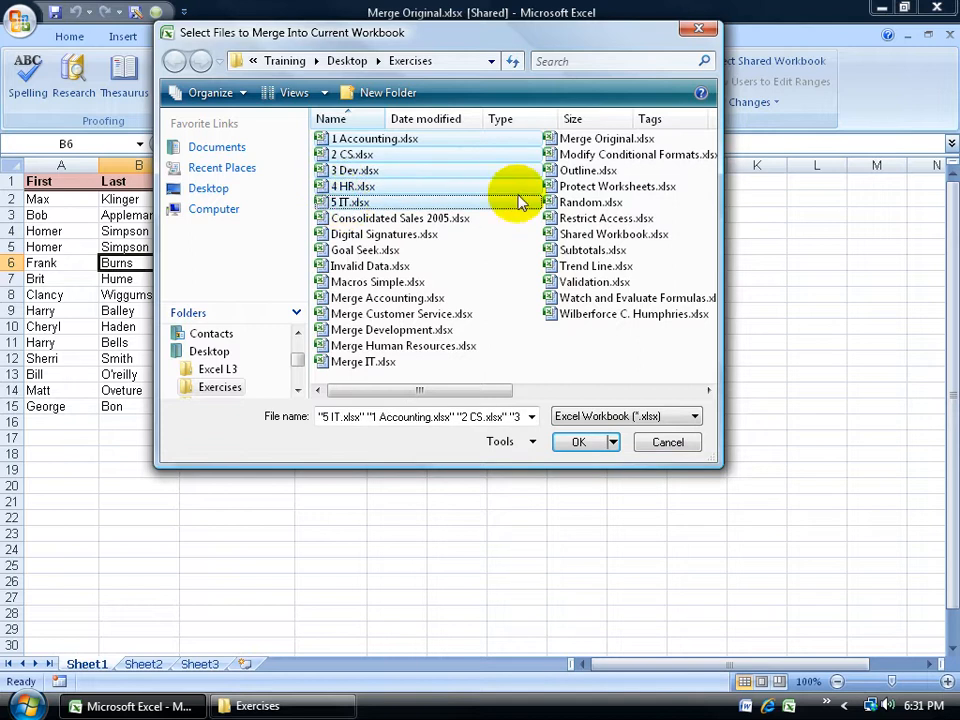
pyautogui.click(376, 138)
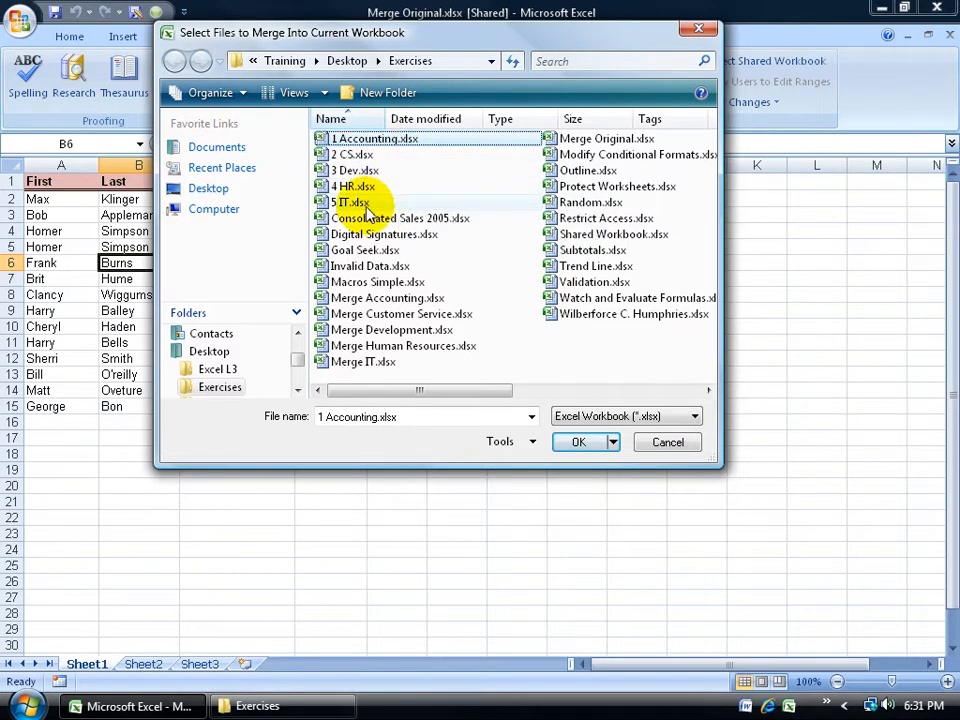
pyautogui.click(352, 202)
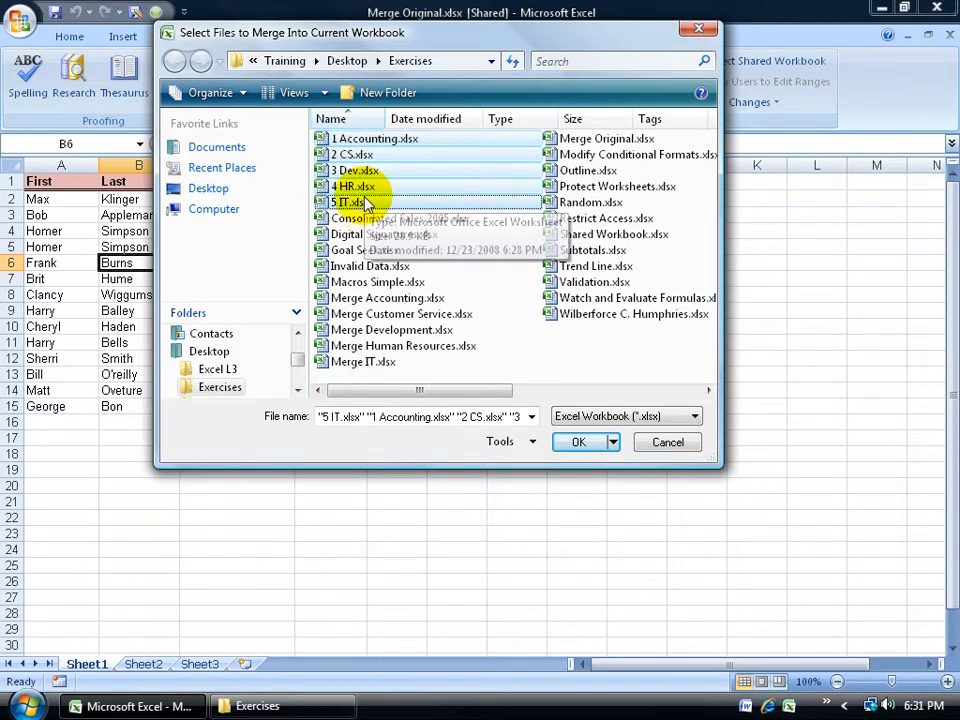
pyautogui.moveTo(560, 412)
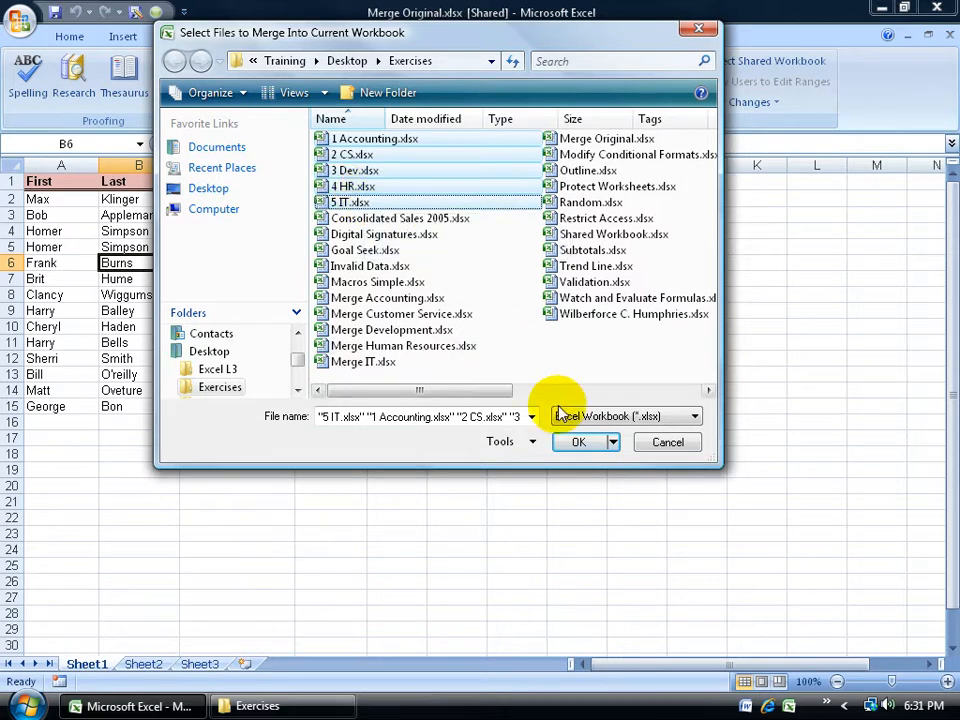
pyautogui.click(578, 442)
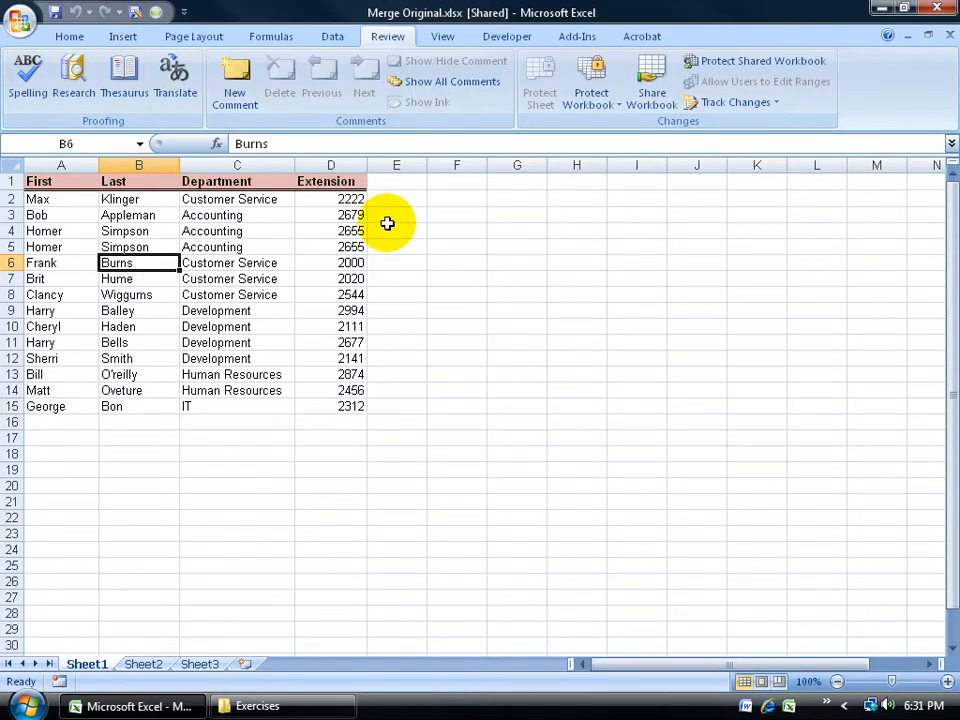
# Step: Inspect the merged values in C2, D2 and D6 (Customer Service, 2222, 2000)
pyautogui.click(228, 198)
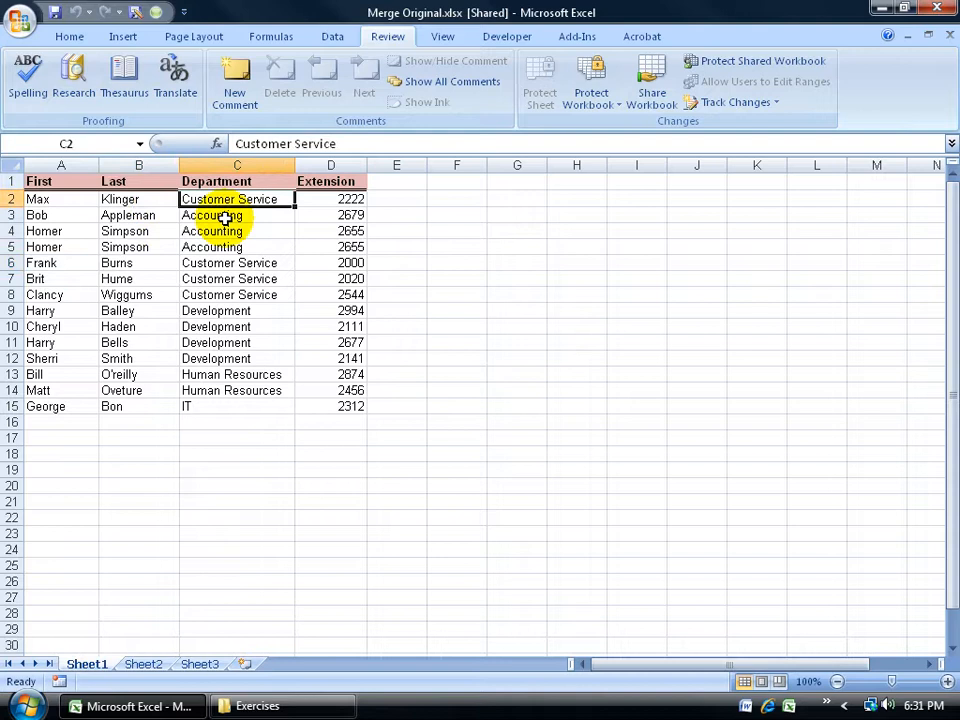
pyautogui.click(330, 200)
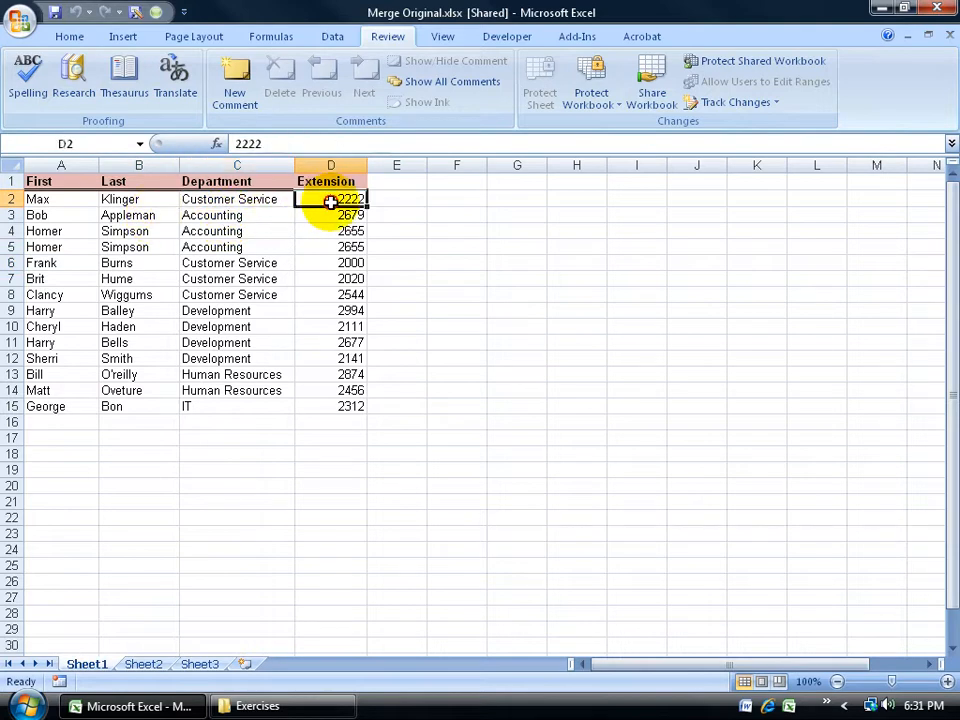
pyautogui.click(332, 264)
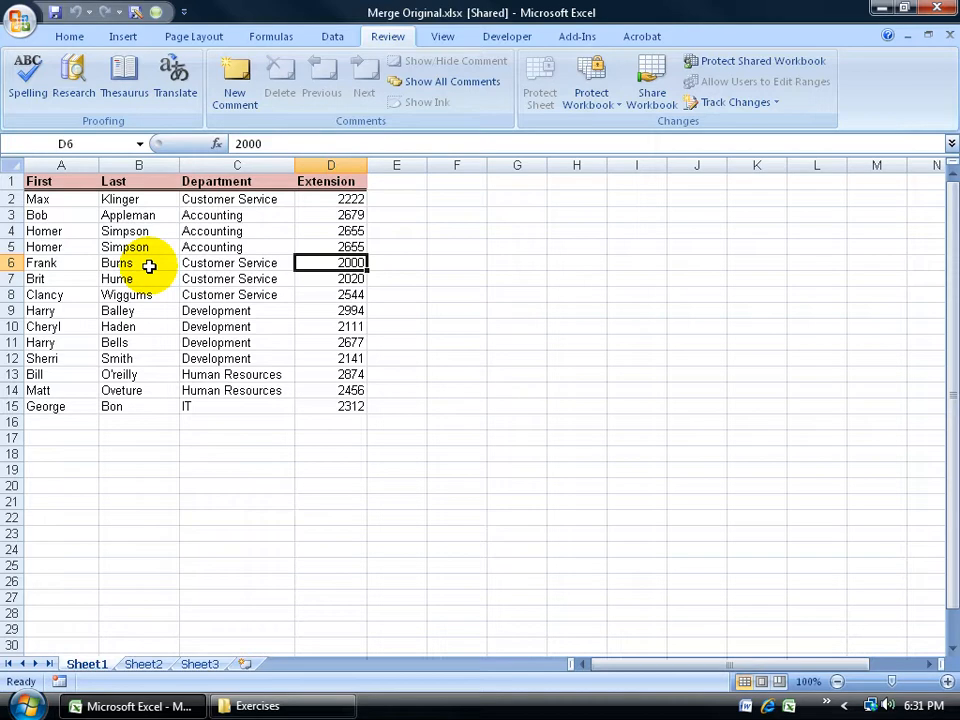
pyautogui.moveTo(516, 204)
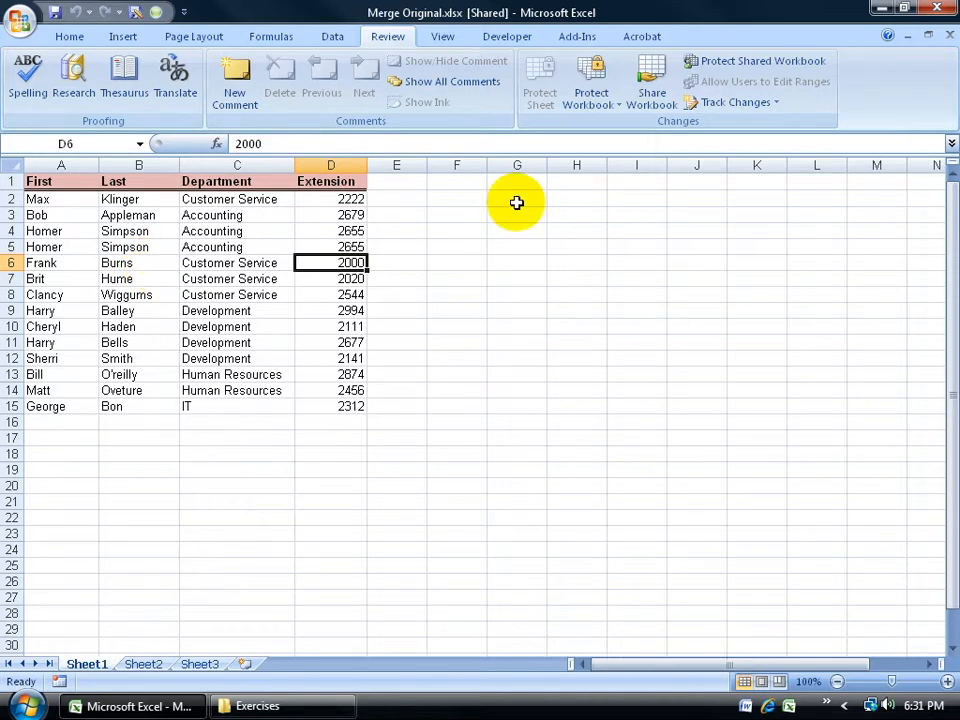
# Step: Start Accept/Reject Changes for all not-yet-reviewed changes from everyone
pyautogui.click(736, 102)
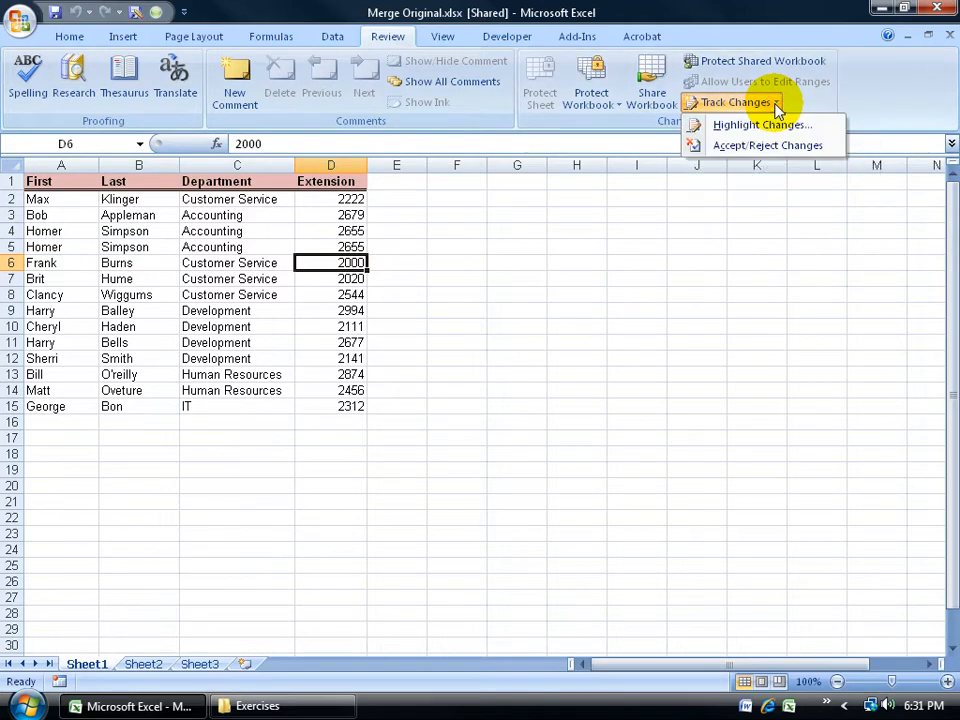
pyautogui.click(768, 144)
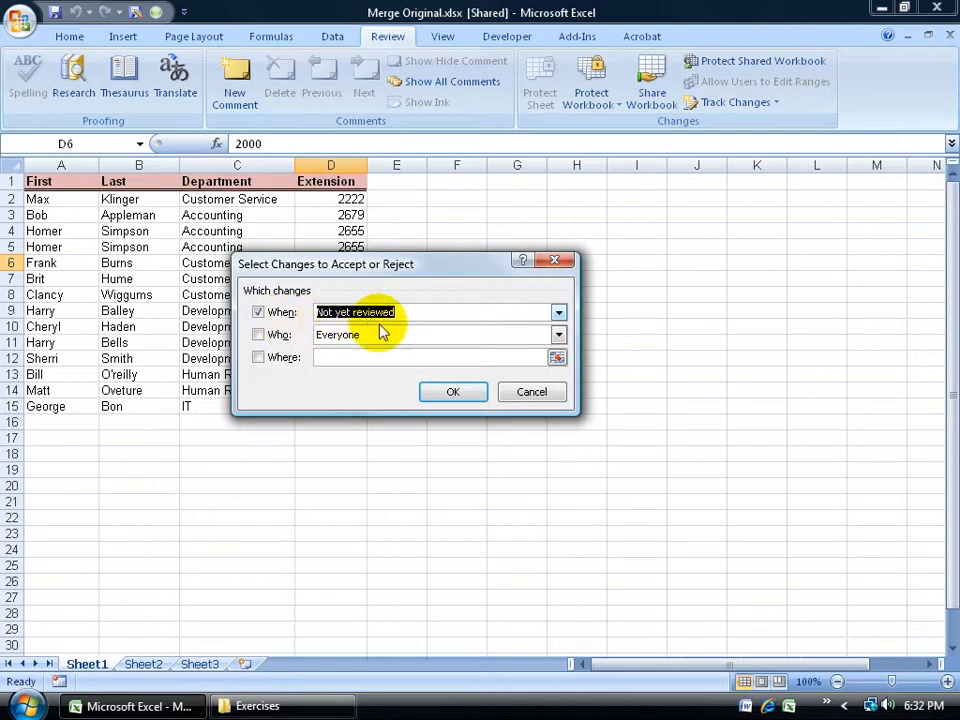
pyautogui.click(452, 390)
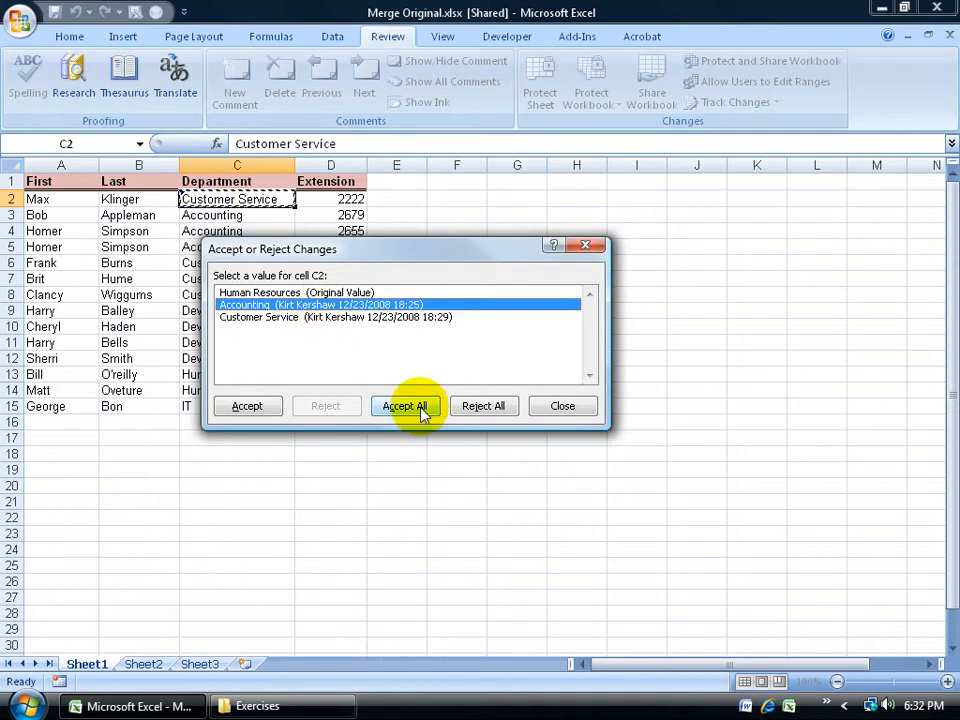
# Step: Keep Accounting for C2 and accept the D2 extension change to 2222
pyautogui.click(404, 404)
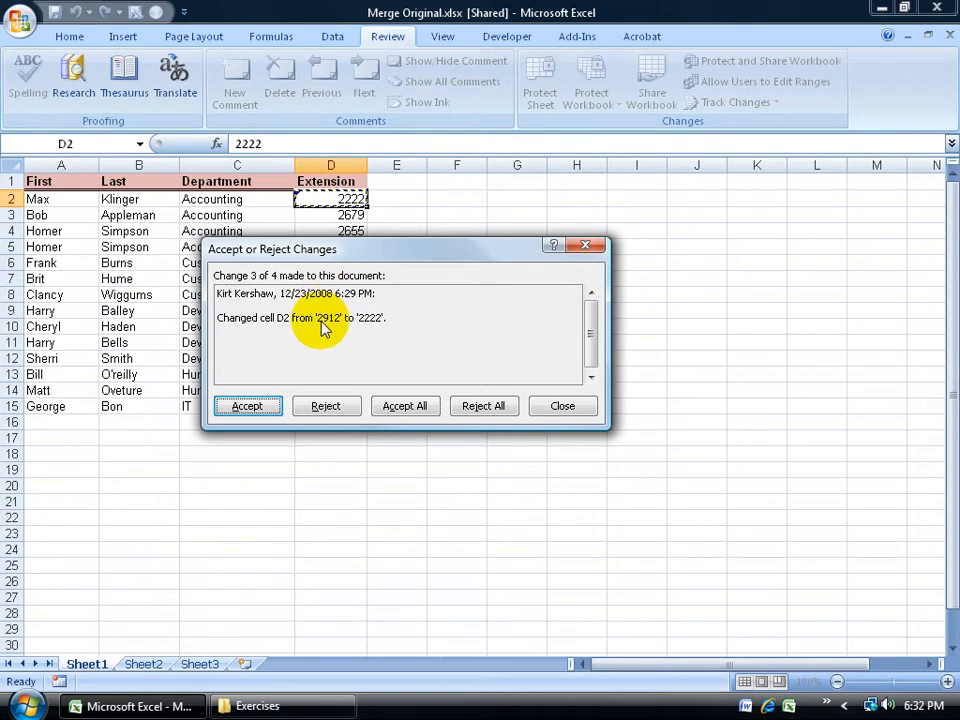
pyautogui.moveTo(380, 330)
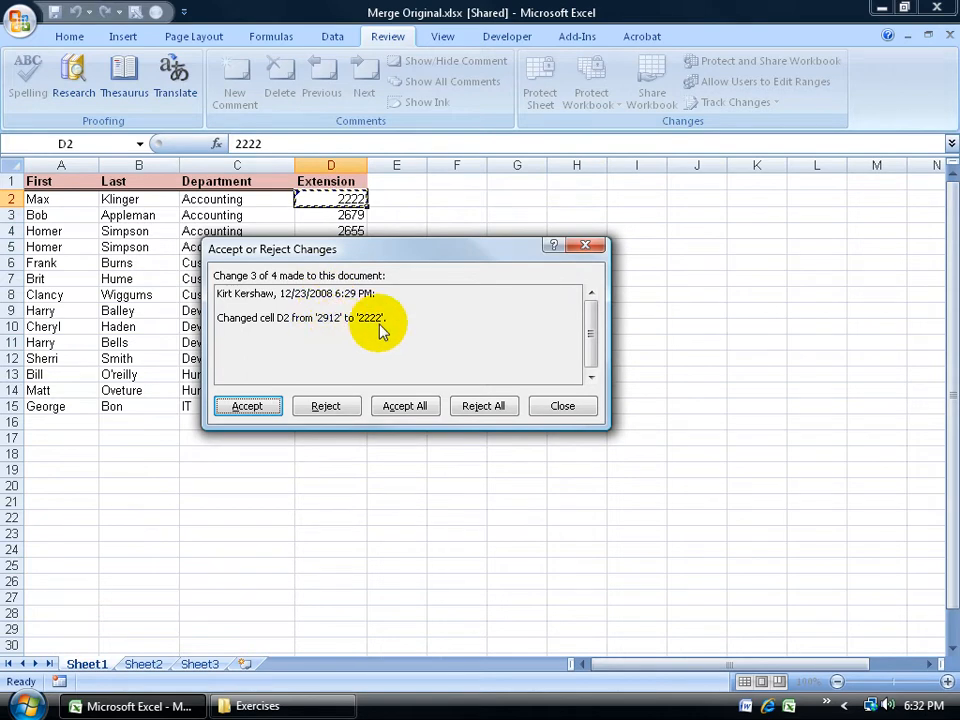
pyautogui.click(246, 404)
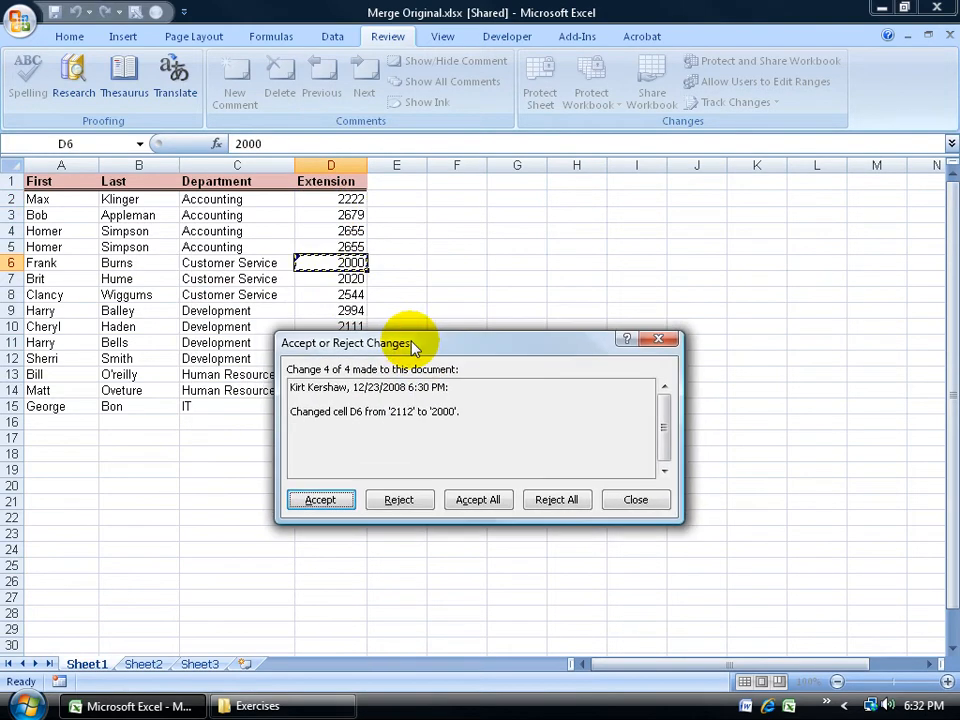
pyautogui.moveTo(392, 424)
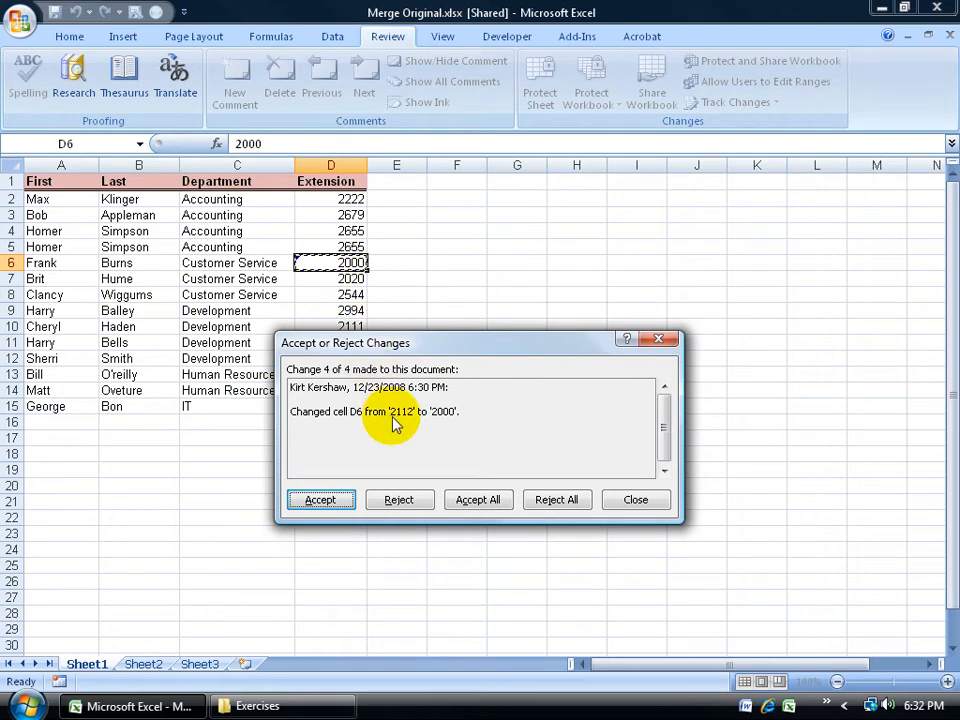